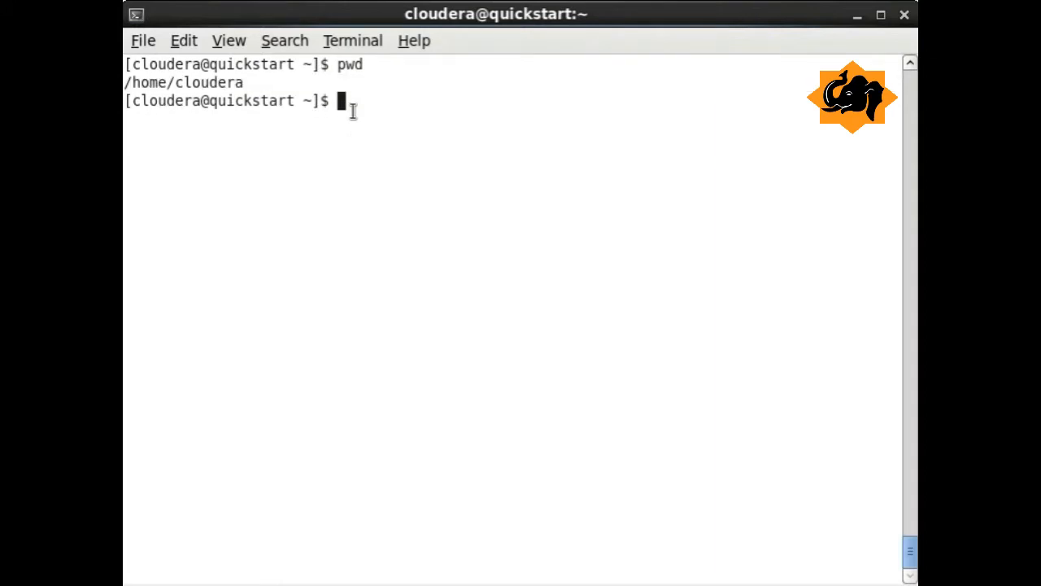
List /home/cloudera with ls, ls -l and ls, then clear the screen
{"action": "type", "text": "ls /home/cloudera"}
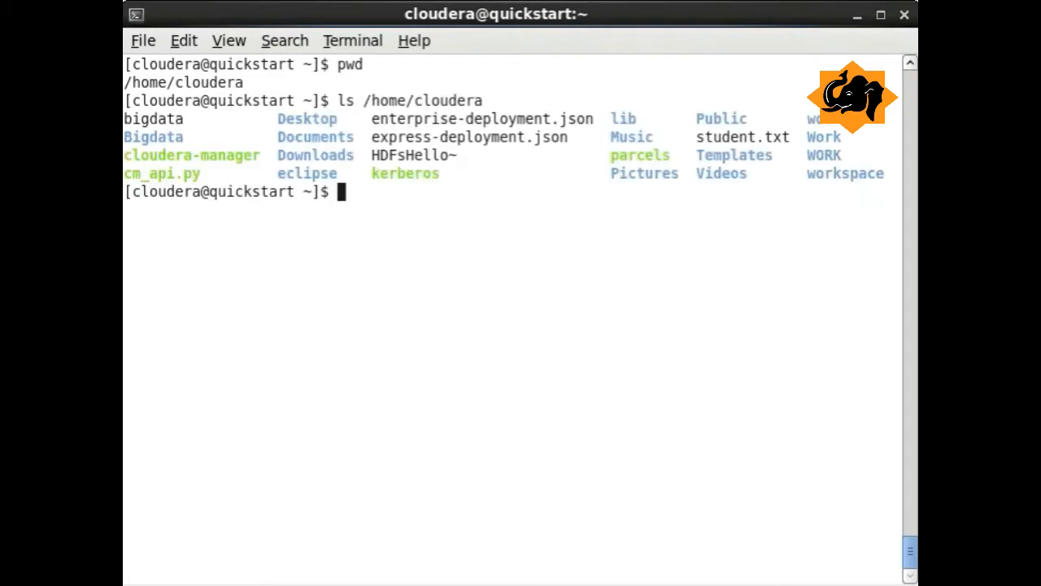
{"action": "type", "text": "ls -l"}
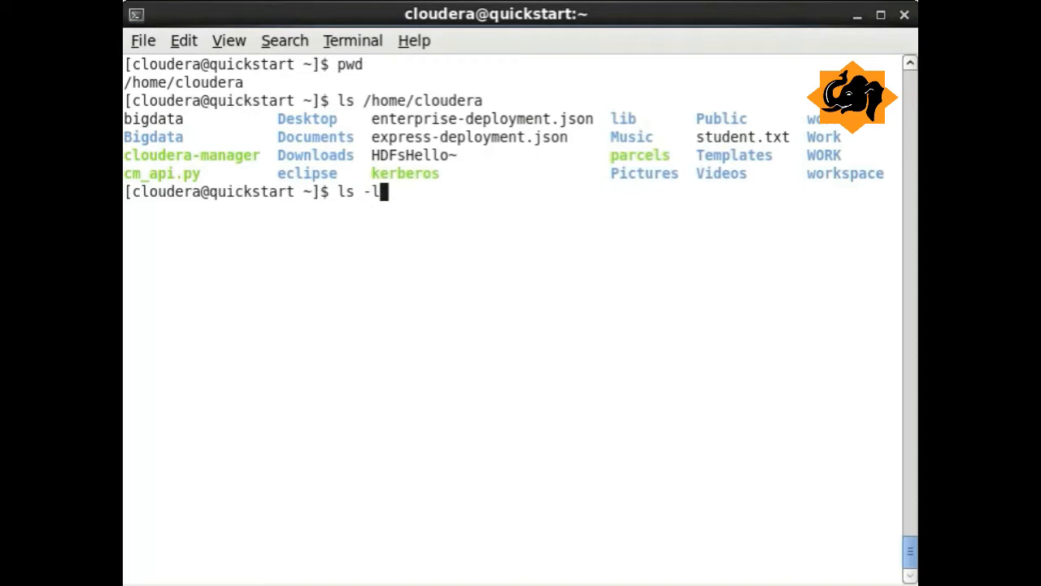
{"action": "key", "text": "Return"}
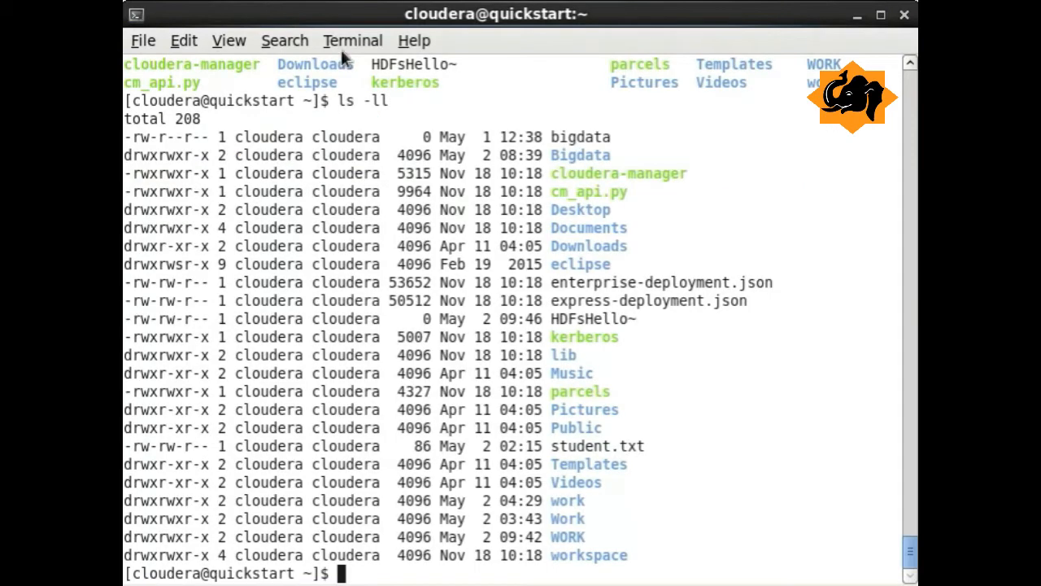
{"action": "left_click_drag", "start_coordinate": [124, 136], "coordinate": [244, 228]}
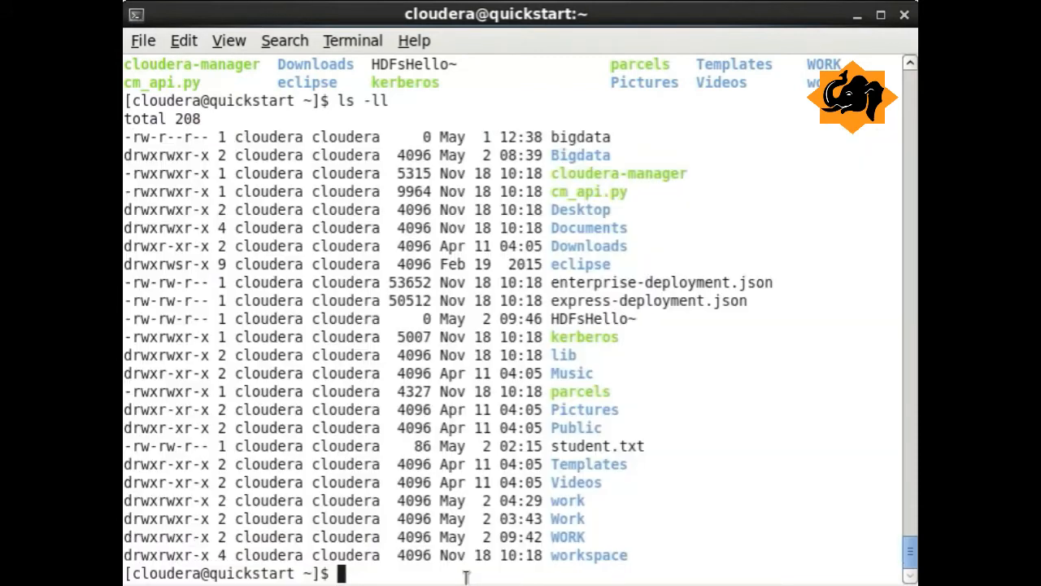
{"action": "type", "text": "ls"}
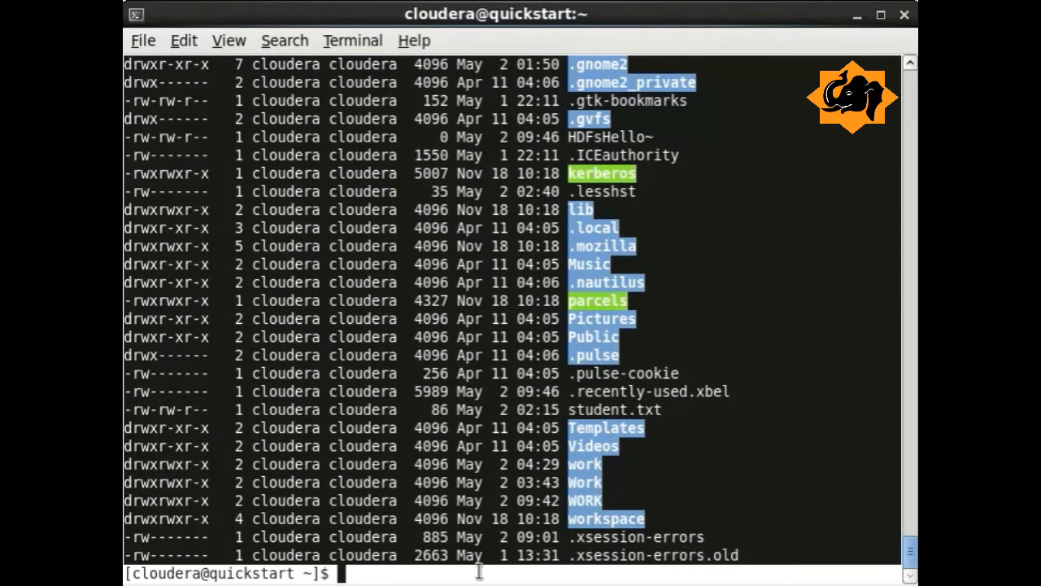
{"action": "type", "text": "cle"}
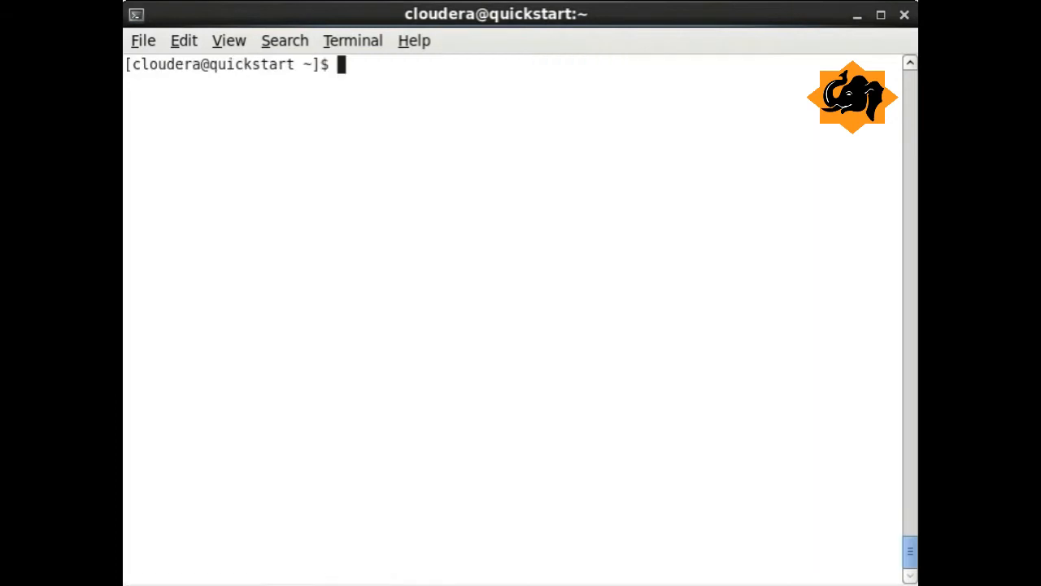
Make the work1 directory with mkdir and confirm it in the listing
{"action": "type", "text": "mkdir wo"}
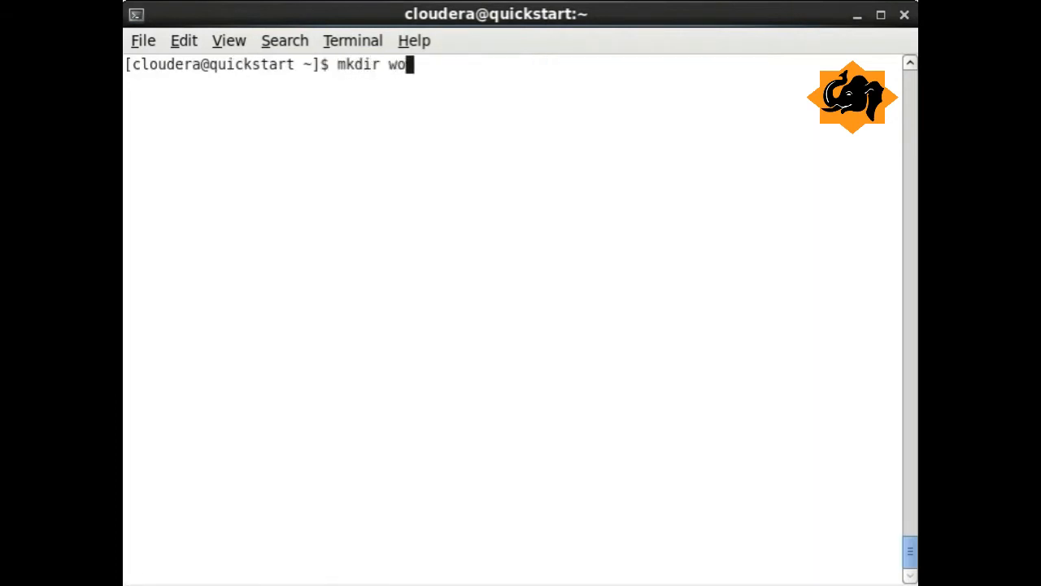
{"action": "type", "text": "rk1"}
{"action": "type", "text": "ls"}
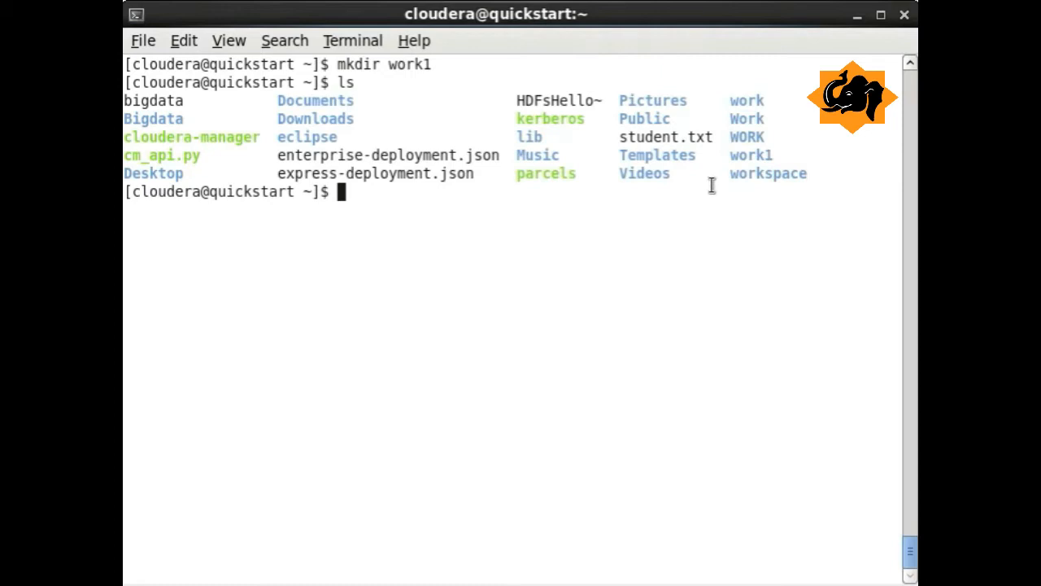
{"action": "double_click", "coordinate": [750, 154]}
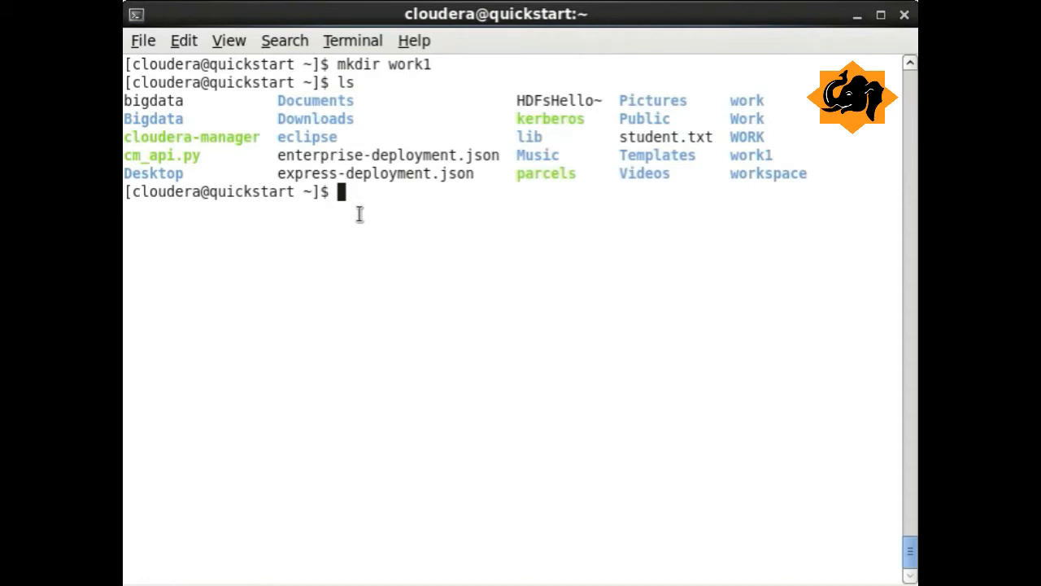
Remove /home/cloudera/HDFsHello~ with rm -r, correcting the mistyped file name
{"action": "type", "text": "rm -r /home/cloudera/HDFsHello"}
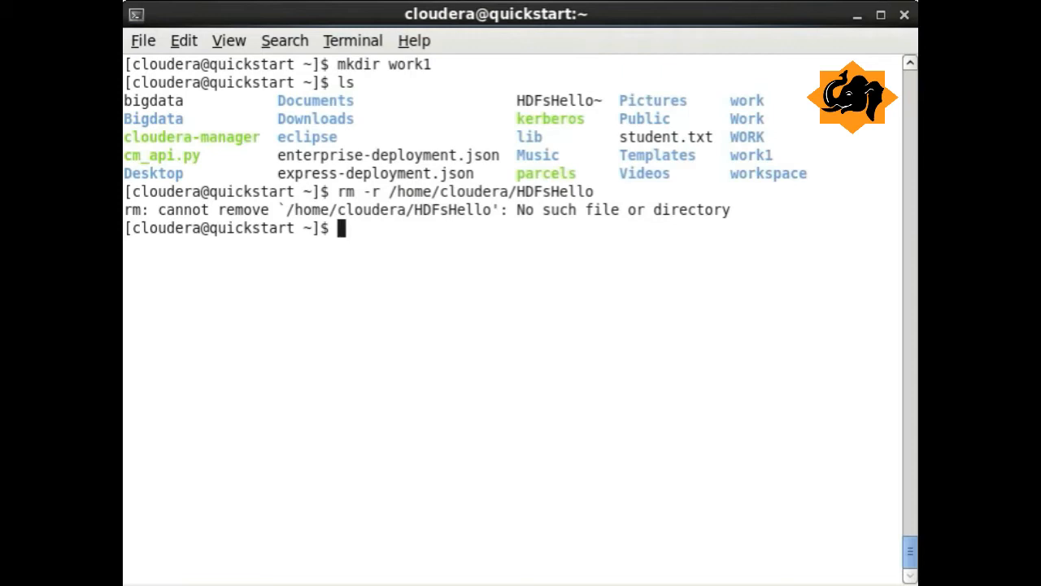
{"action": "type", "text": "rm -r /home/cloudera/HDFsHello"}
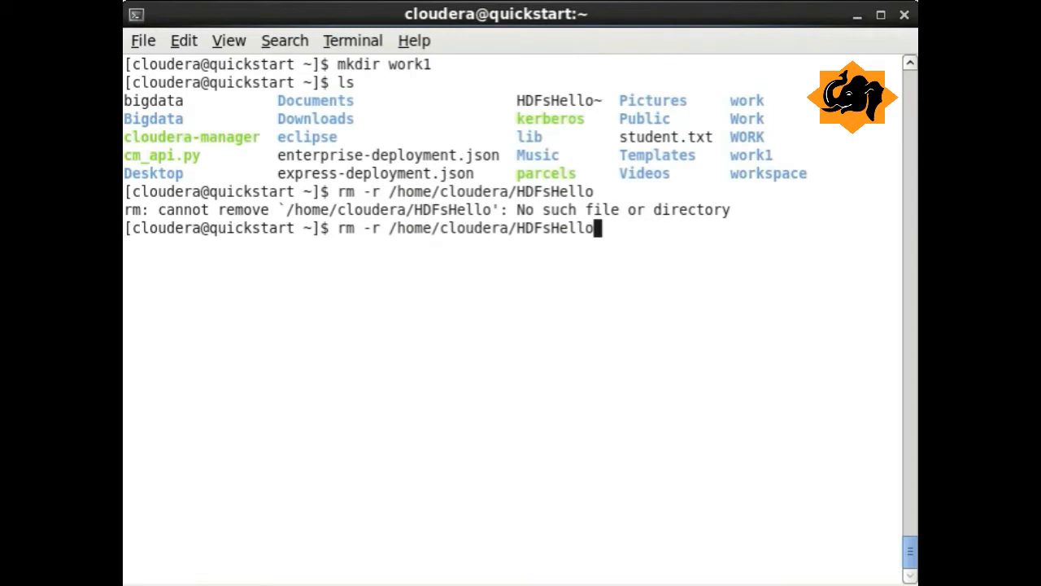
{"action": "key", "text": "BackSpace"}
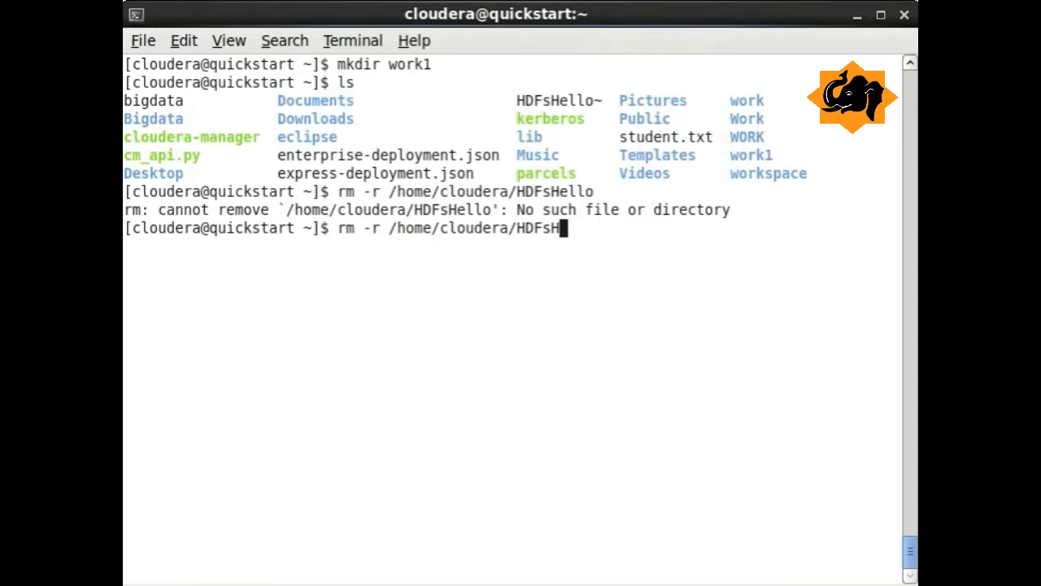
{"action": "key", "text": "BackSpace"}
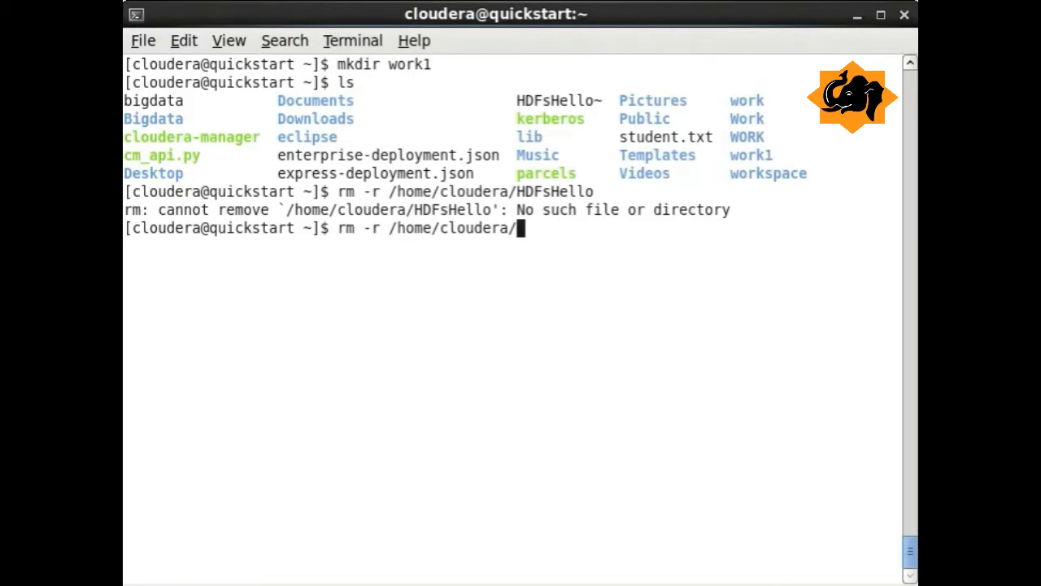
{"action": "type", "text": "HDFsHello~"}
{"action": "type", "text": "ls"}
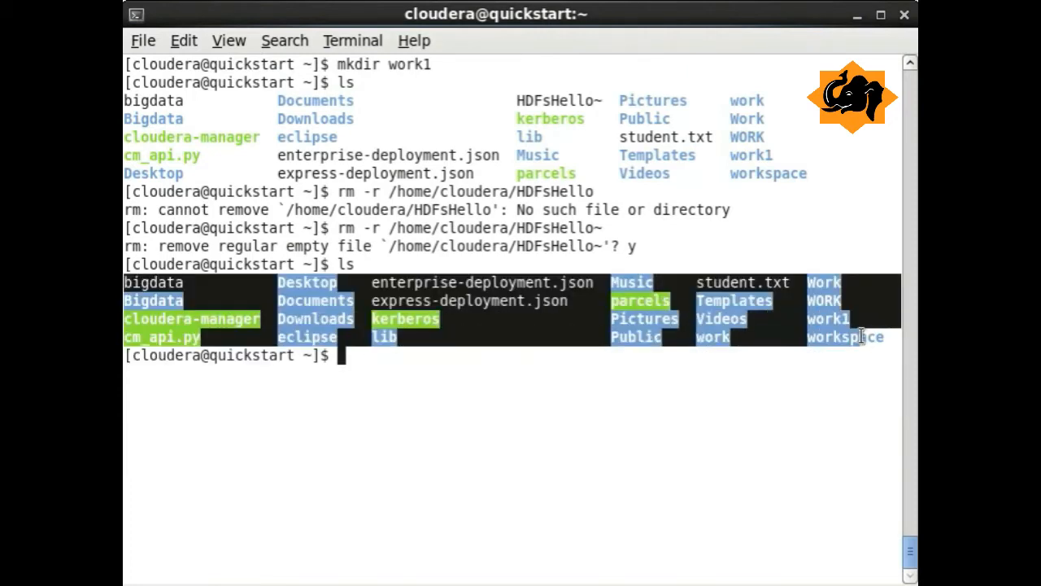
Go up to /home and back home, then enter Bigdata and list text
{"action": "left_click", "coordinate": [371, 376]}
{"action": "type", "text": "cd .."}
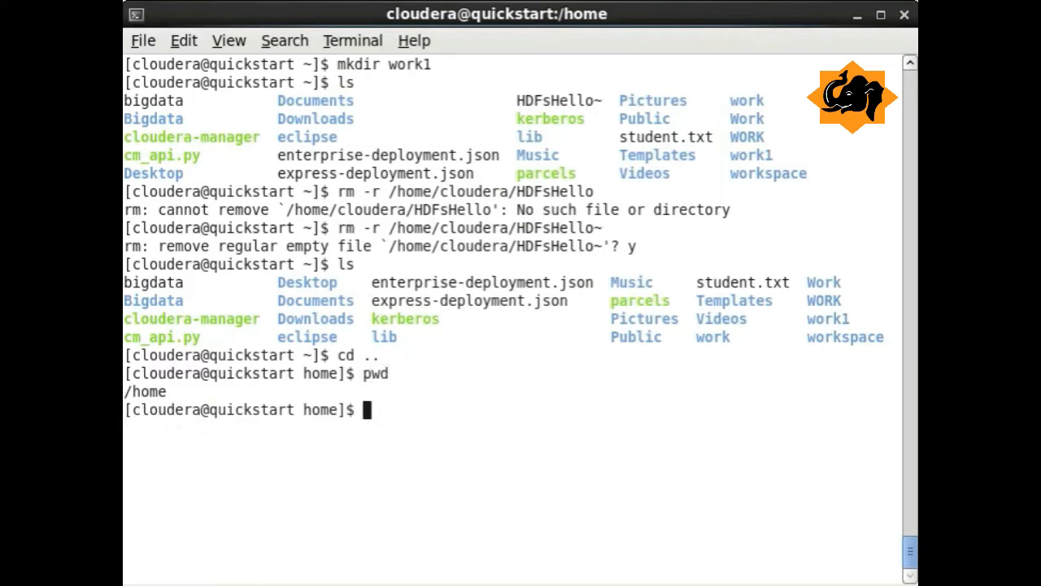
{"action": "double_click", "coordinate": [145, 392]}
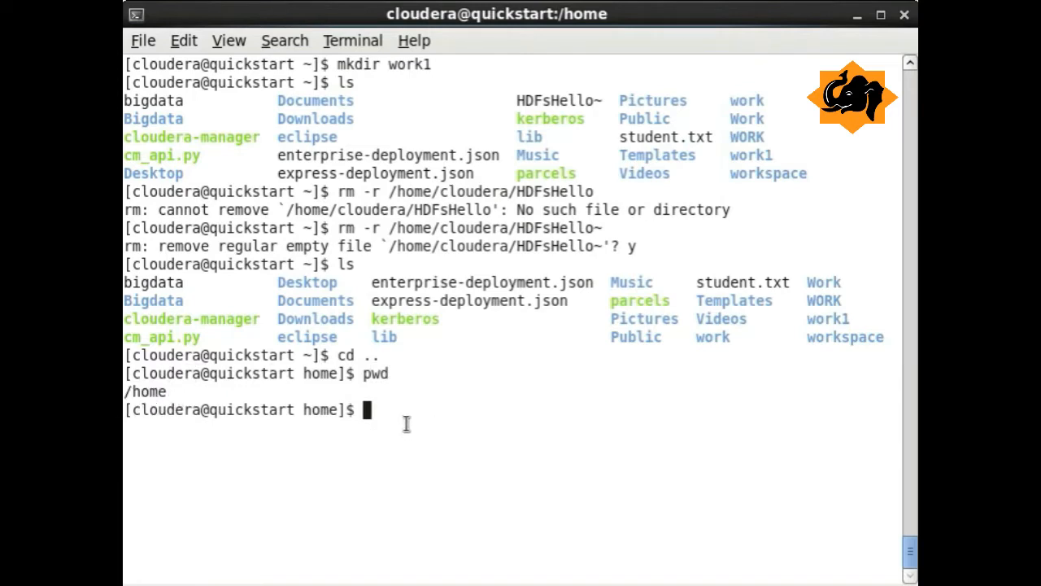
{"action": "type", "text": "cd ~"}
{"action": "type", "text": "pwd"}
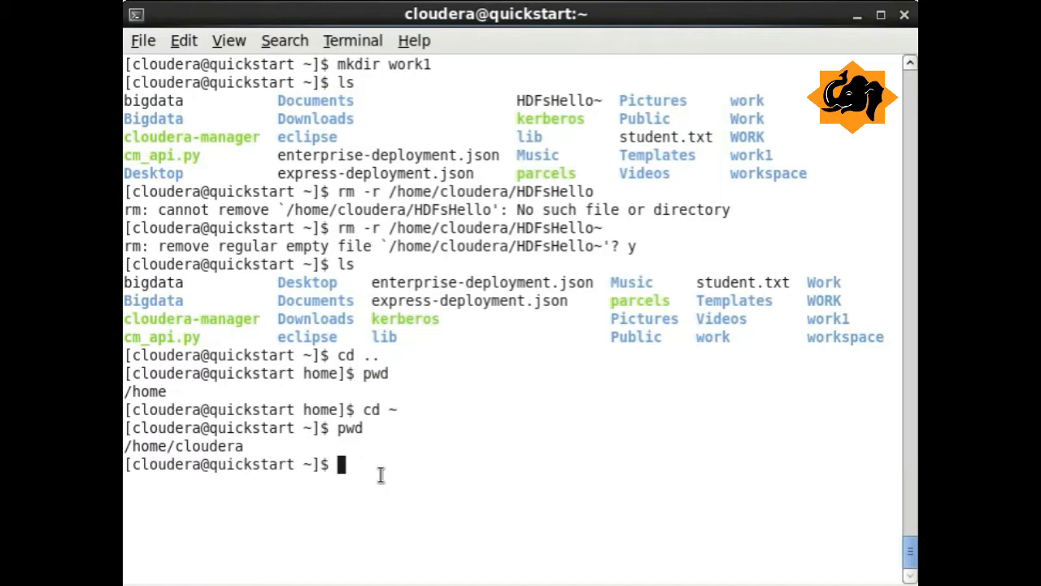
{"action": "type", "text": "c"}
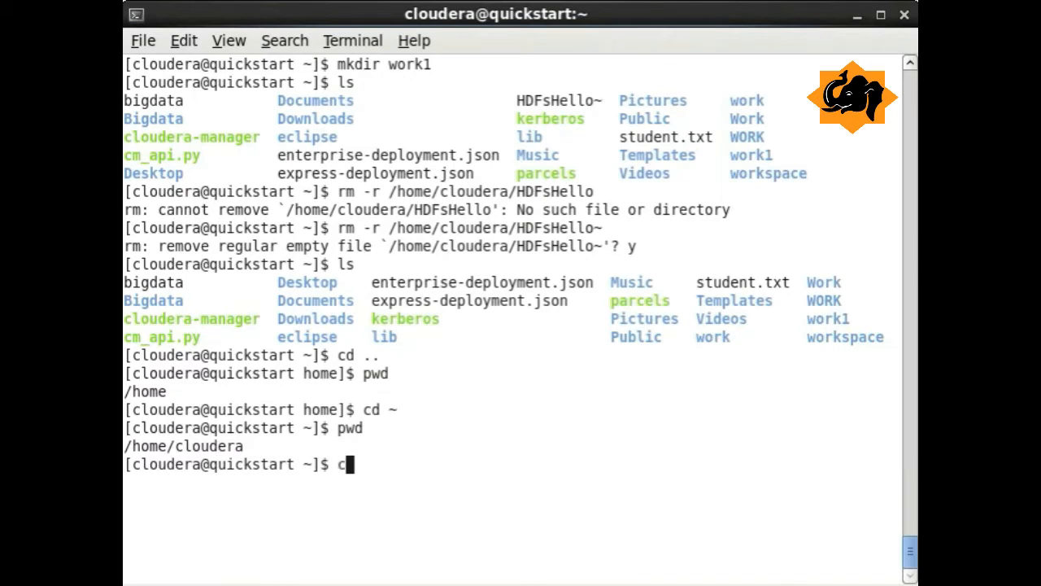
{"action": "type", "text": "d Bigdata/"}
{"action": "type", "text": "ls"}
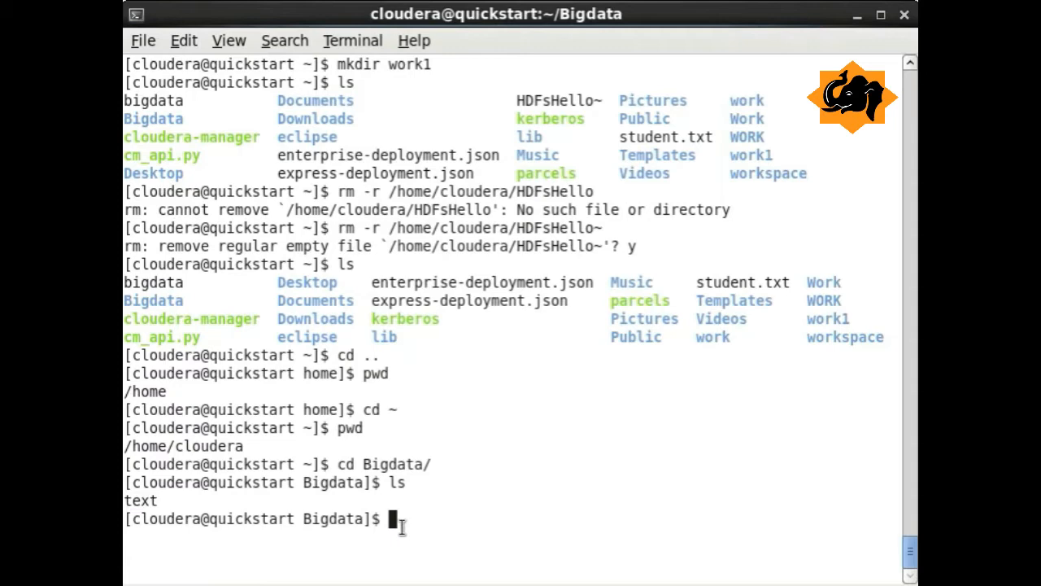
Copy text into /home/cloudera/WORK and list WORK, showing student and text
{"action": "type", "text": "cp text /home/cloudera/WORK"}
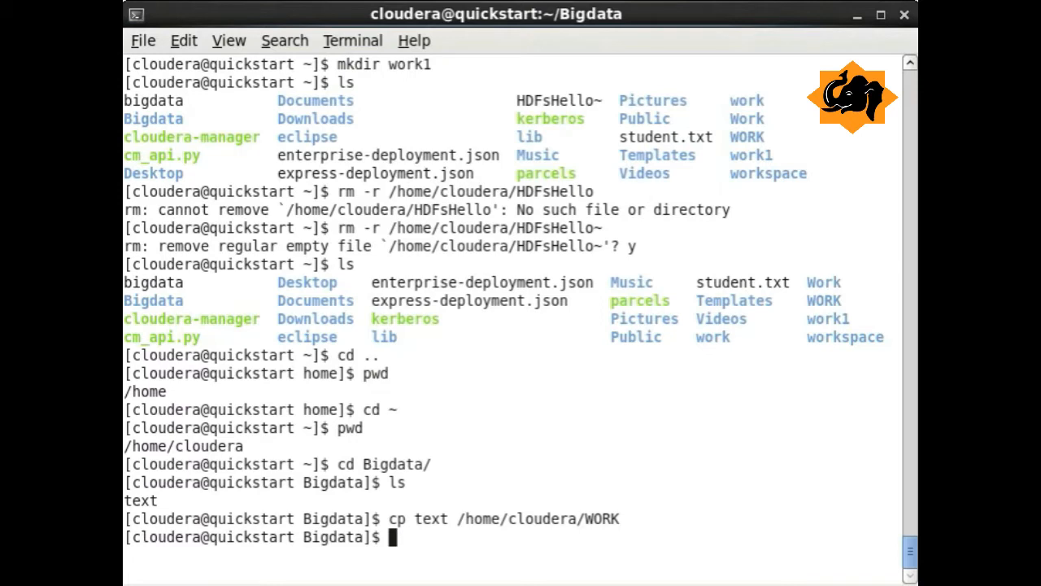
{"action": "type", "text": "cd"}
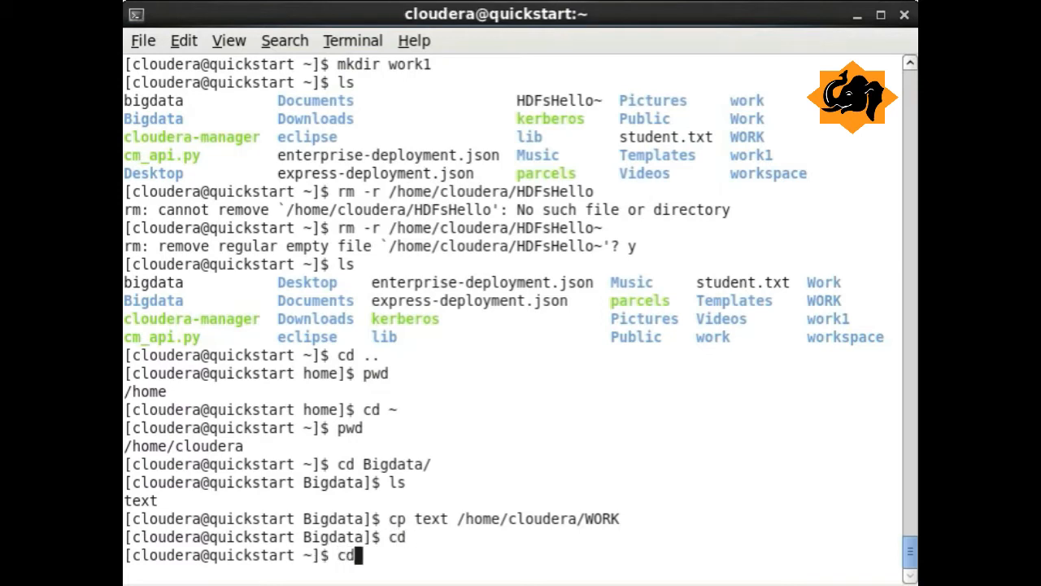
{"action": "type", "text": "WORK/"}
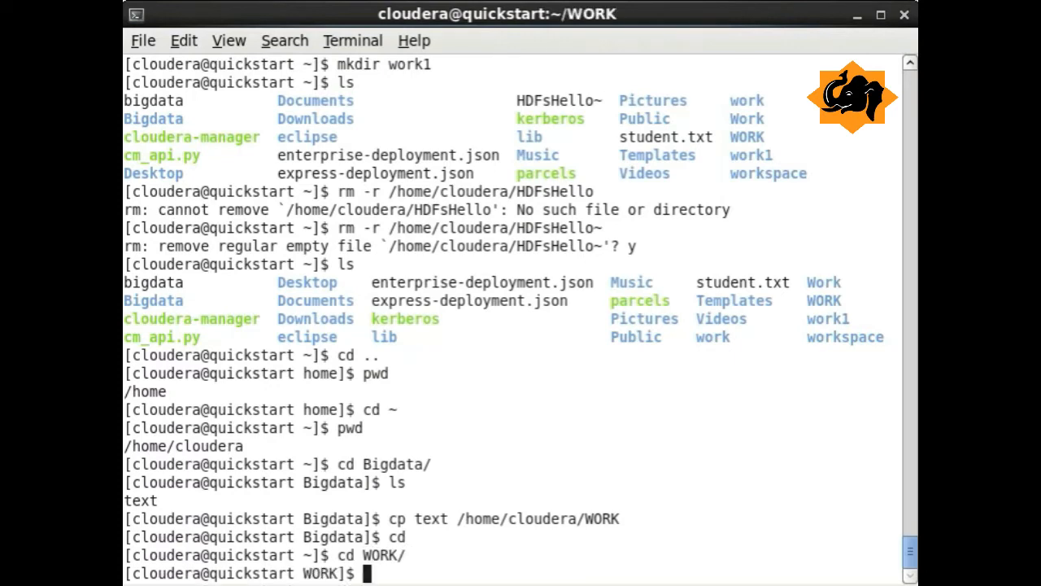
{"action": "type", "text": "ls"}
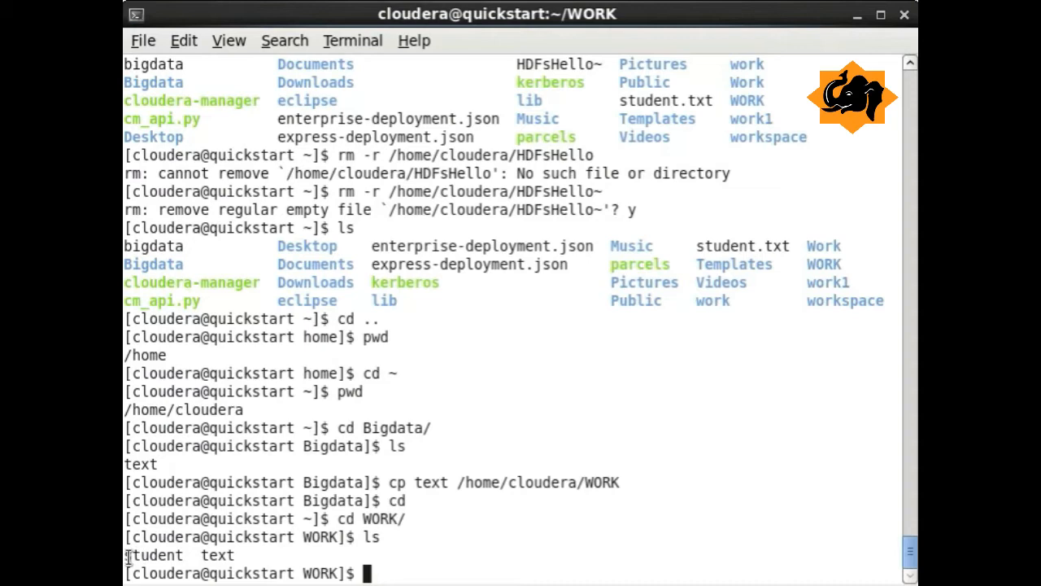
{"action": "double_click", "coordinate": [218, 555]}
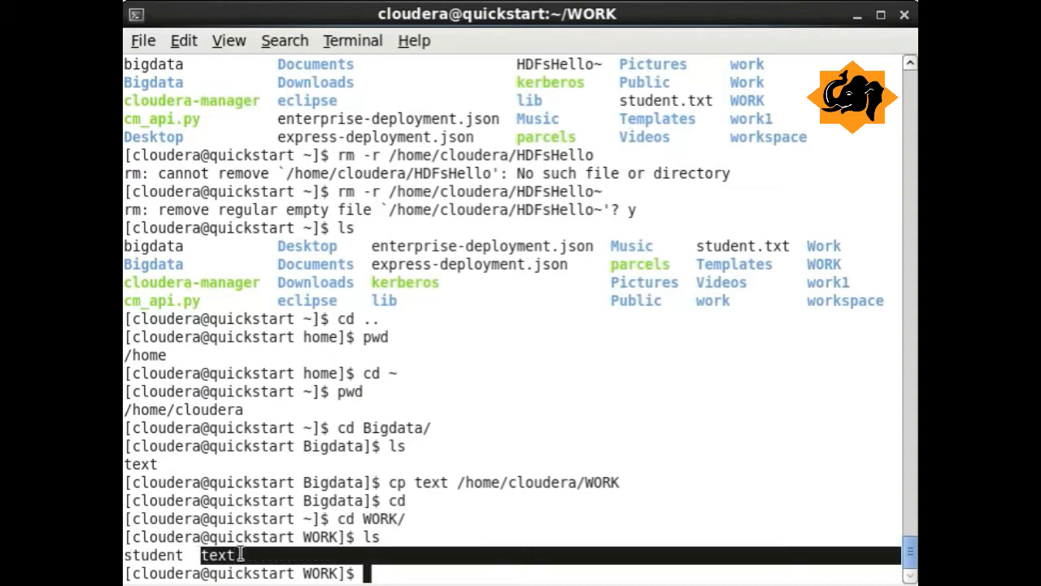
{"action": "mouse_move", "coordinate": [382, 572]}
{"action": "type", "text": "mv text /home/cloudera/Bigdata/text.text"}
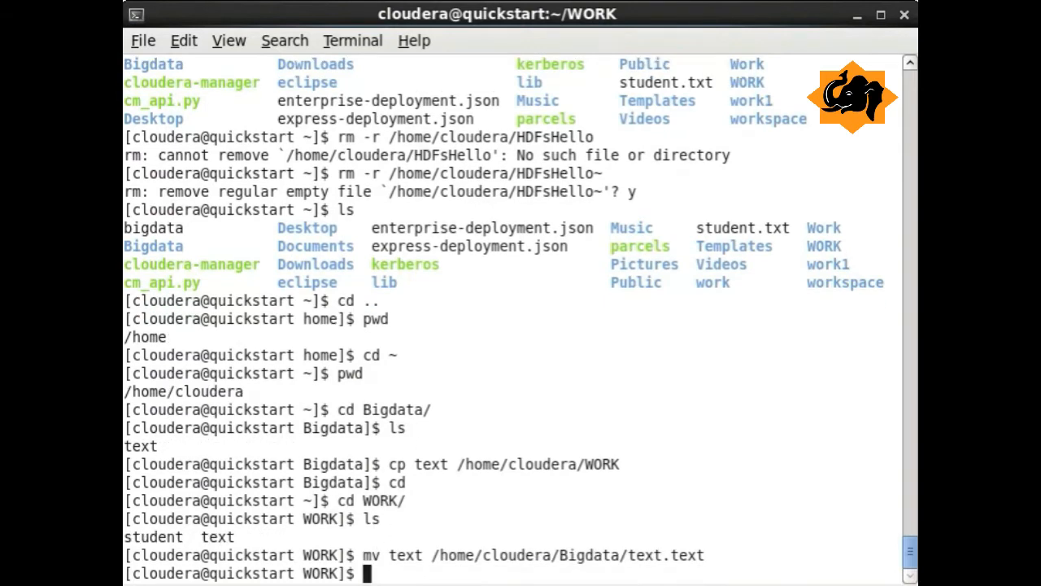
Return home and change into the Bigdata folder
{"action": "type", "text": "cd"}
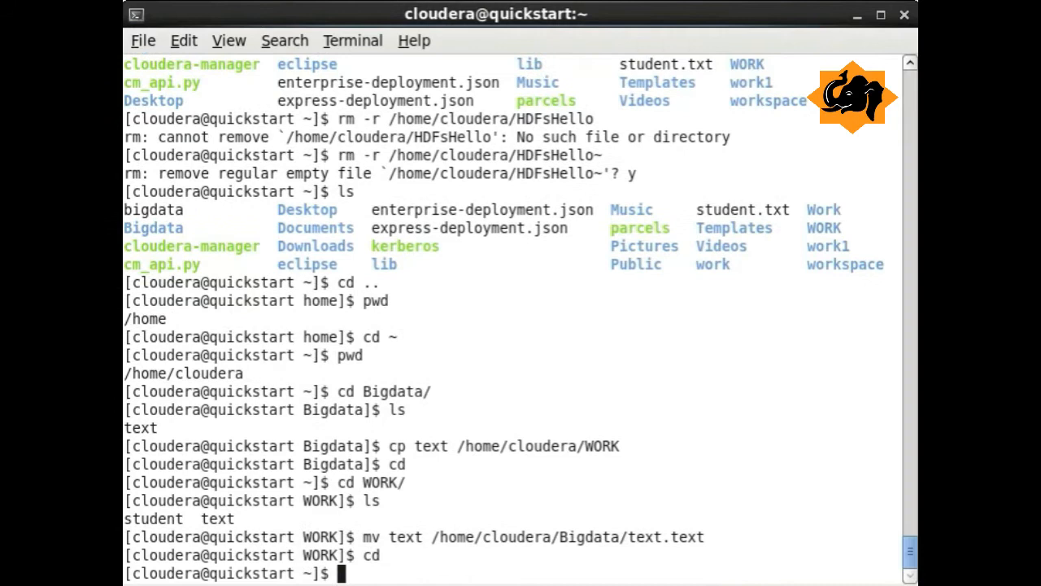
{"action": "type", "text": "cd"}
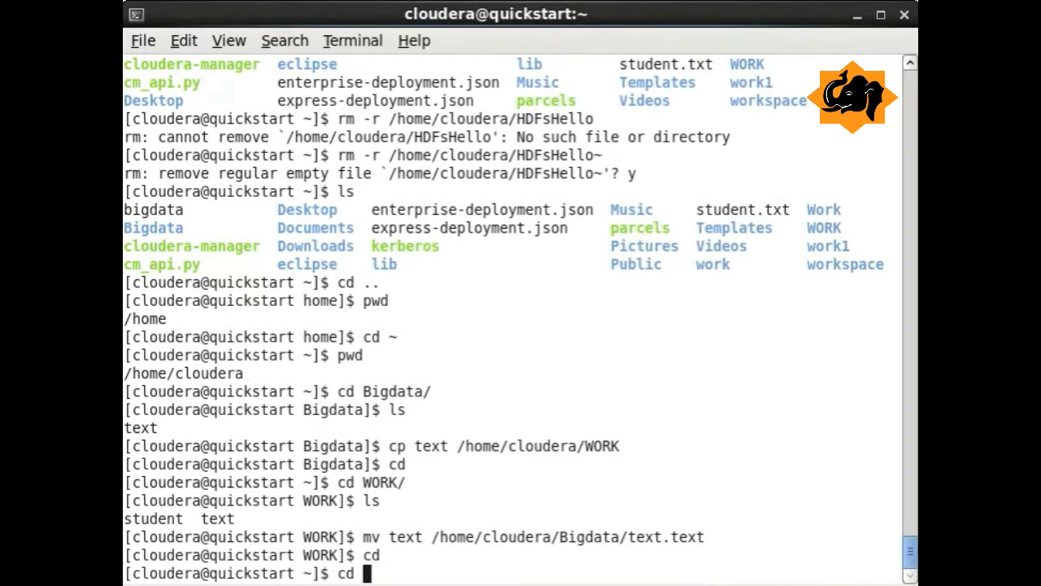
{"action": "type", "text": "Bigdata/"}
{"action": "type", "text": "ls"}
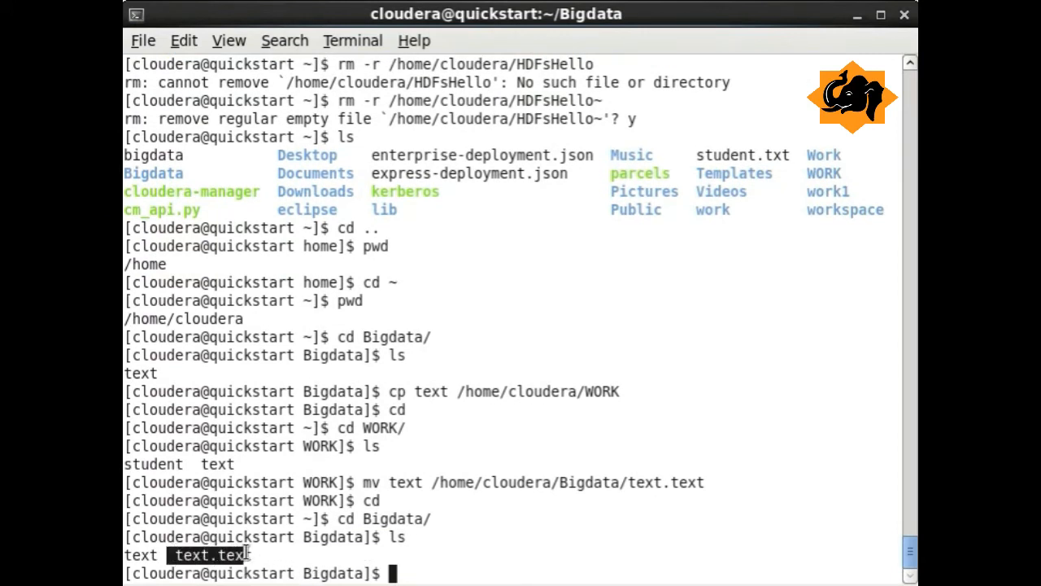
{"action": "mouse_move", "coordinate": [370, 562]}
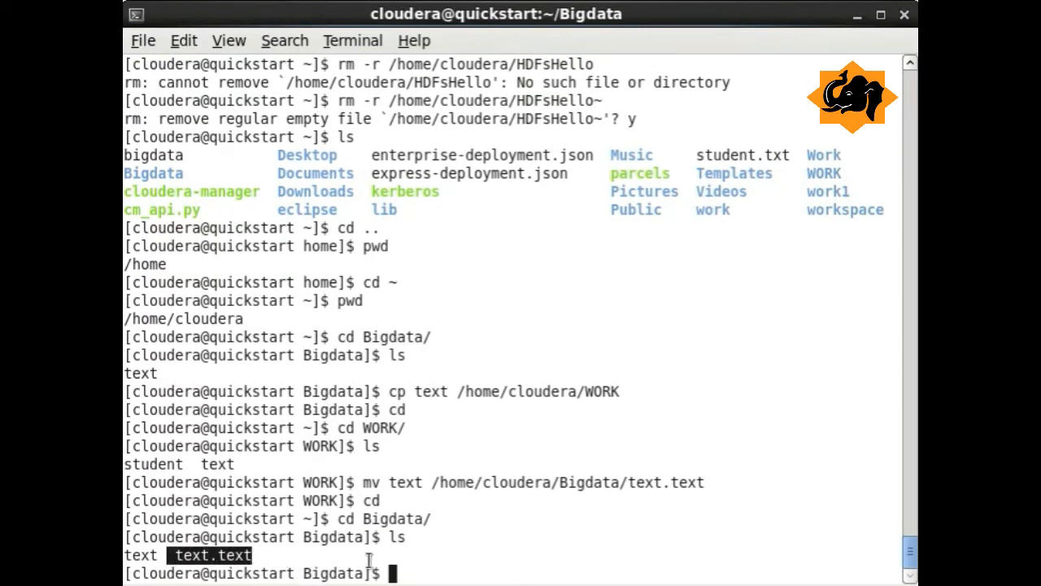
Print text.text's two Hello Big Data lines, then clear the screen
{"action": "type", "text": "c"}
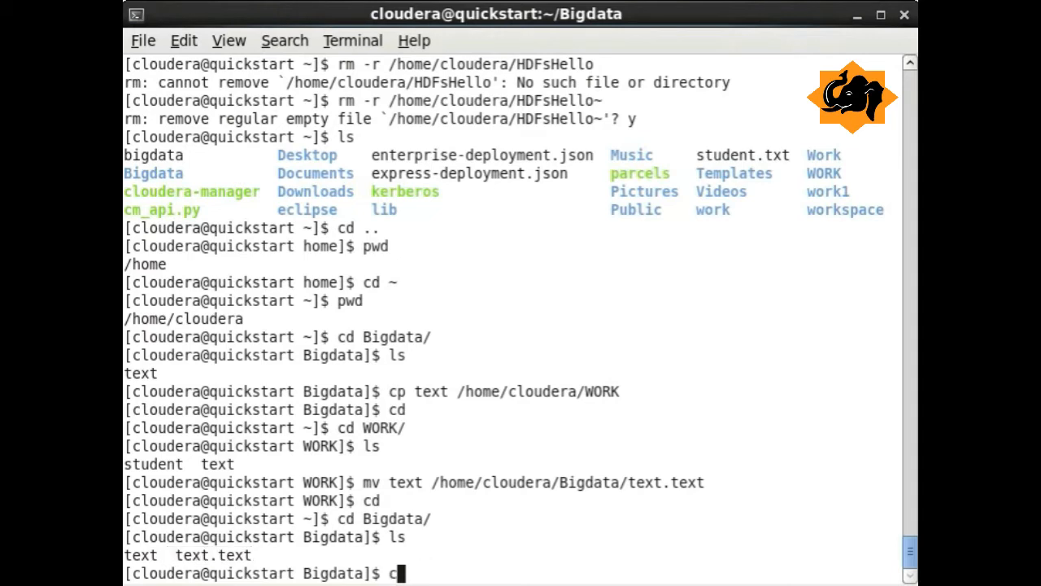
{"action": "type", "text": "at t"}
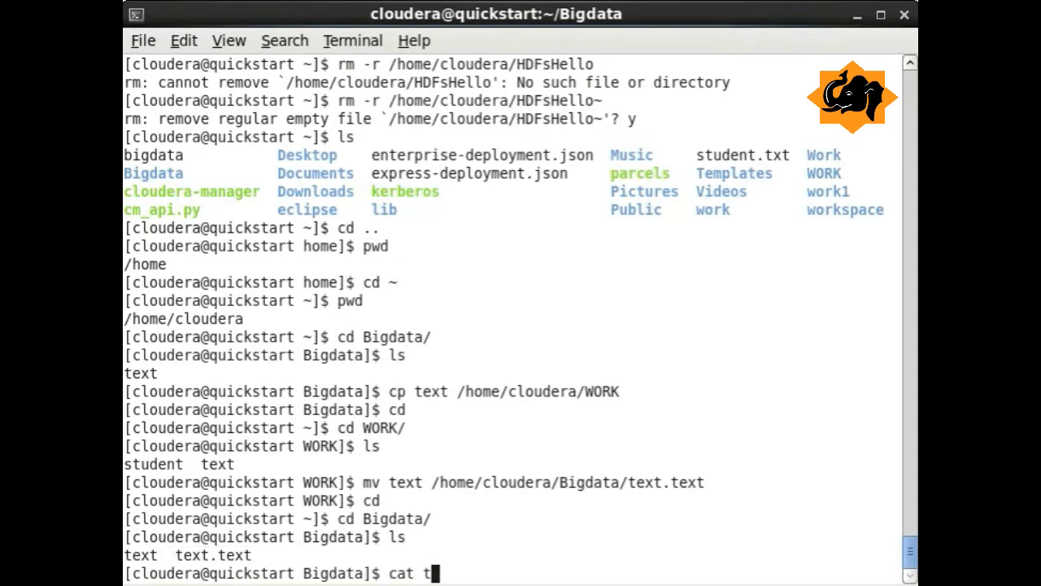
{"action": "type", "text": "ext.text"}
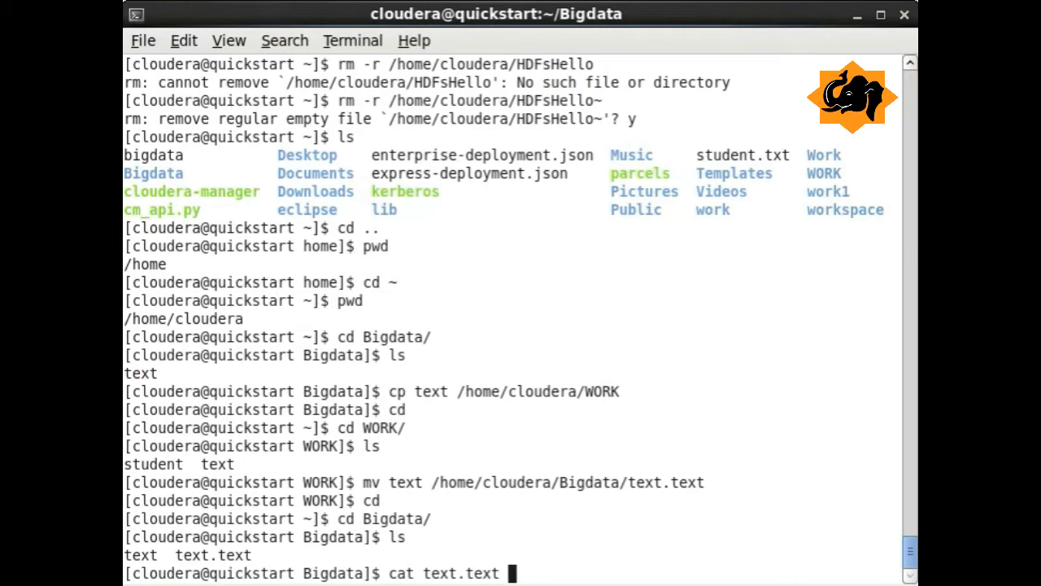
{"action": "key", "text": "Return"}
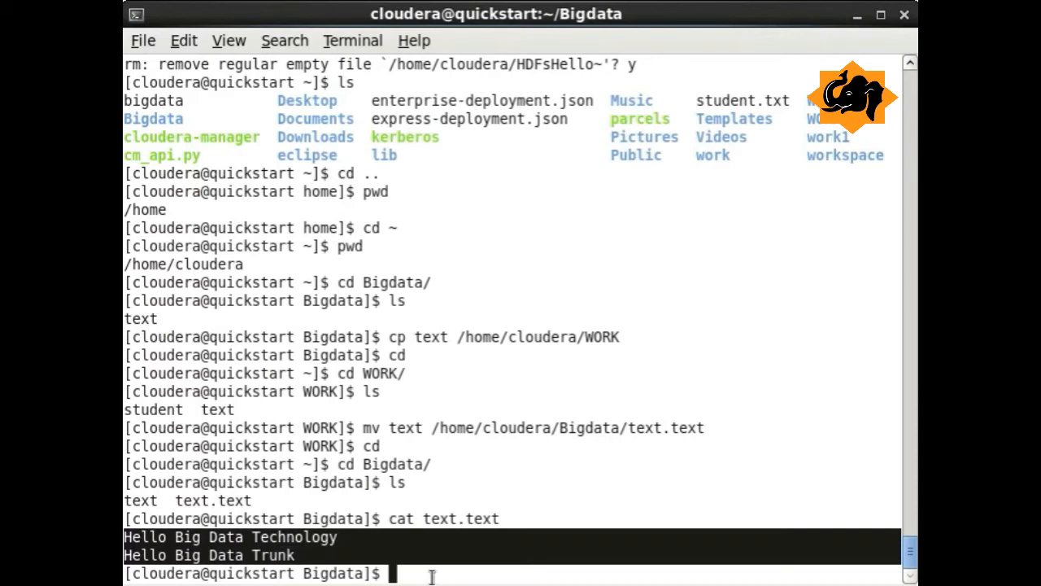
{"action": "type", "text": "cl"}
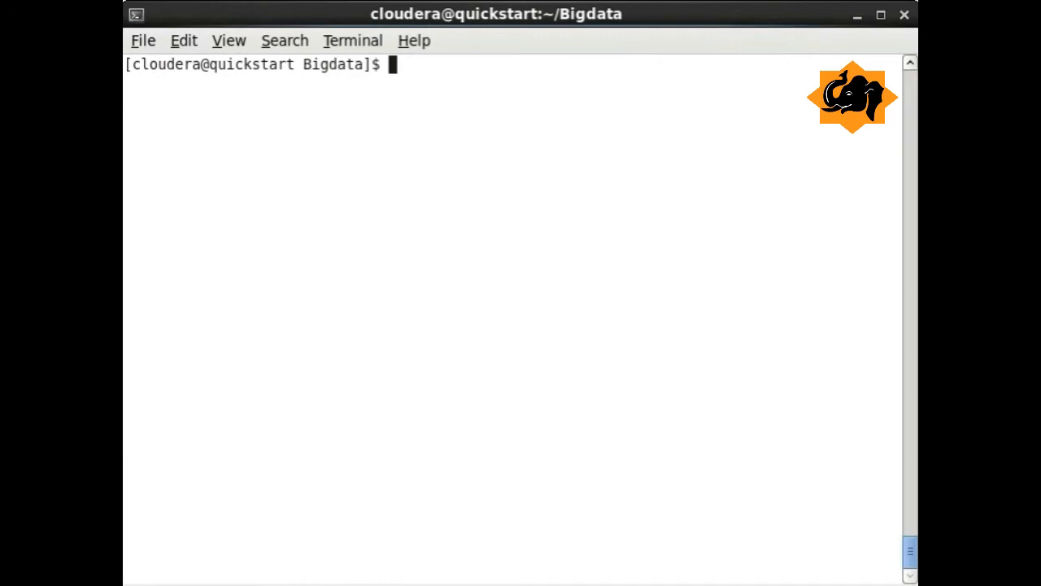
{"action": "mouse_move", "coordinate": [405, 121]}
{"action": "type", "text": "sudo rm text.txt"}
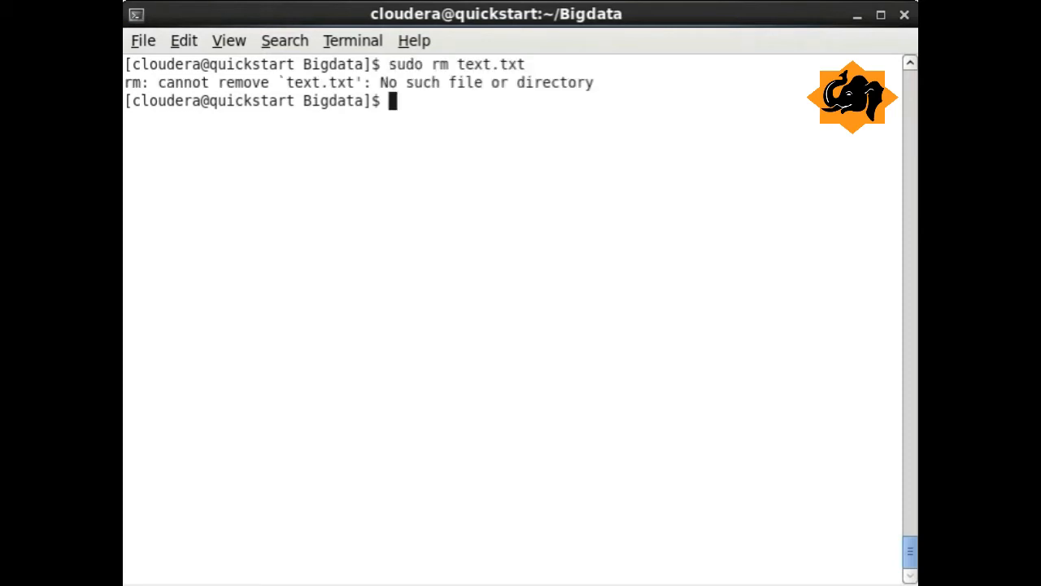
Delete text.text, confirm only text remains, and enter gedit work.txt
{"action": "type", "text": "y"}
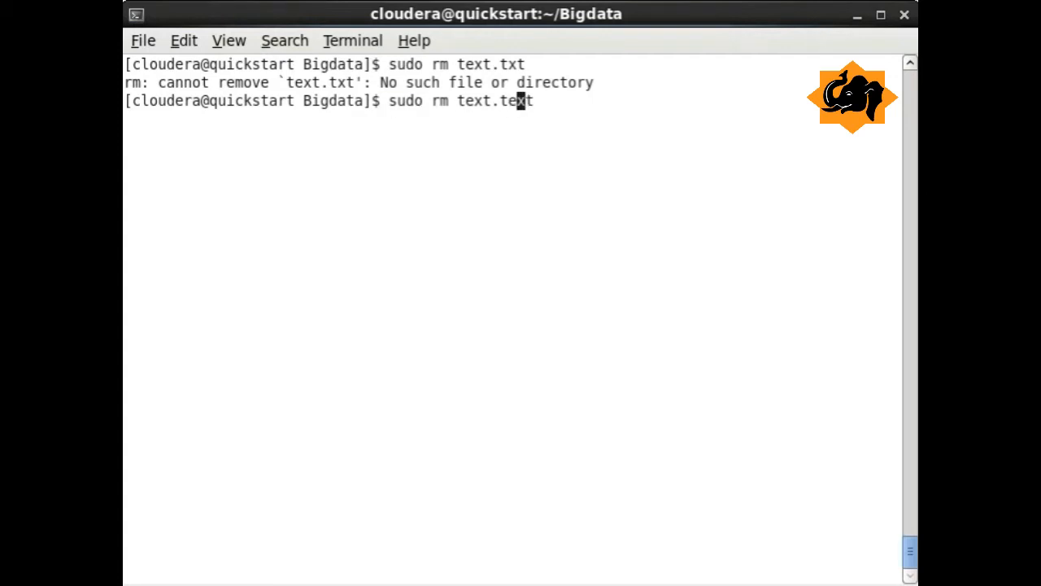
{"action": "key", "text": "Return"}
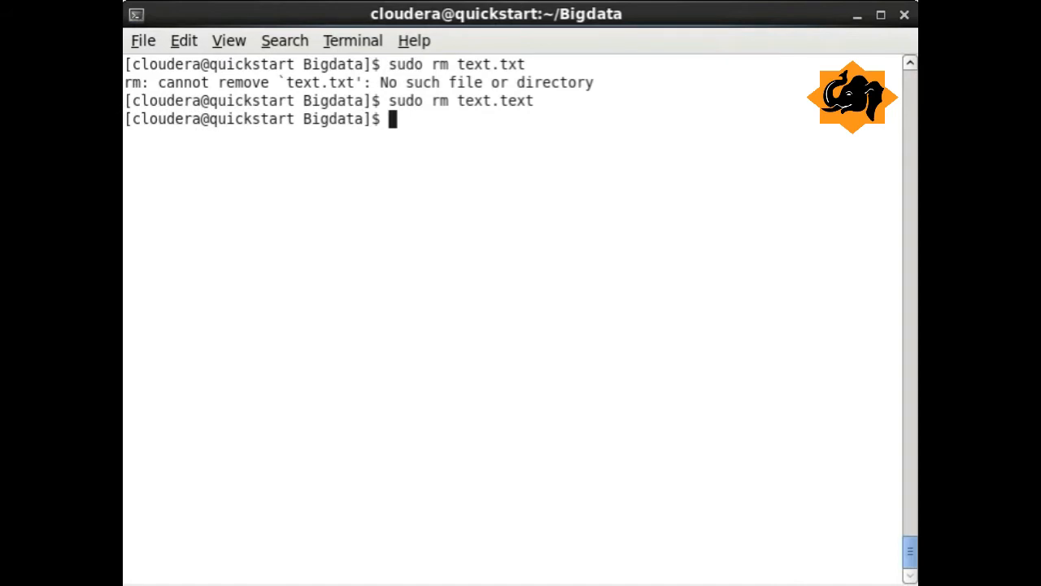
{"action": "type", "text": "ls"}
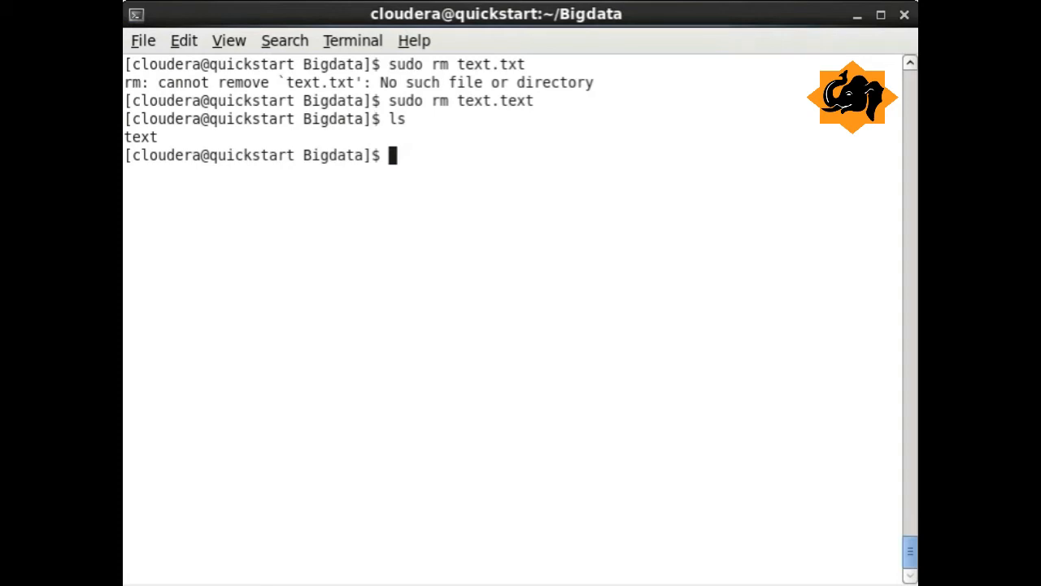
{"action": "mouse_move", "coordinate": [402, 159]}
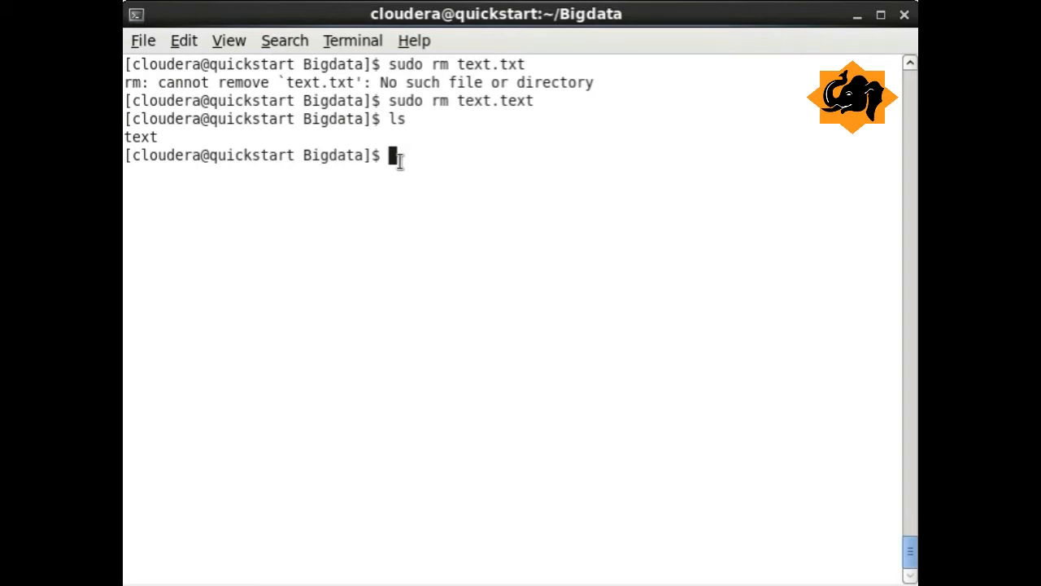
{"action": "type", "text": "gedit work.txt"}
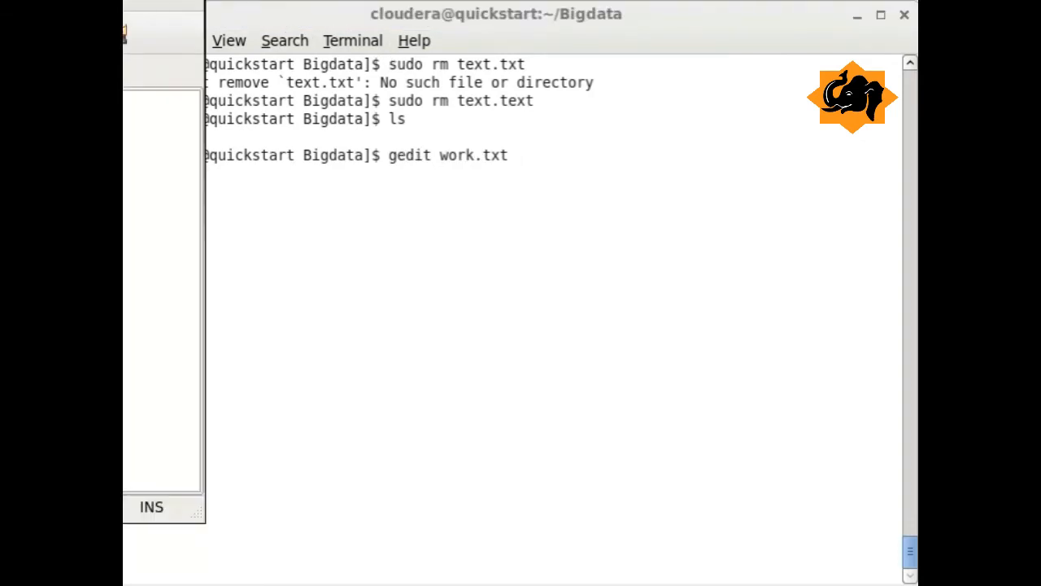
Launch gedit on work.txt, opening an empty editor window
{"action": "key", "text": "Return"}
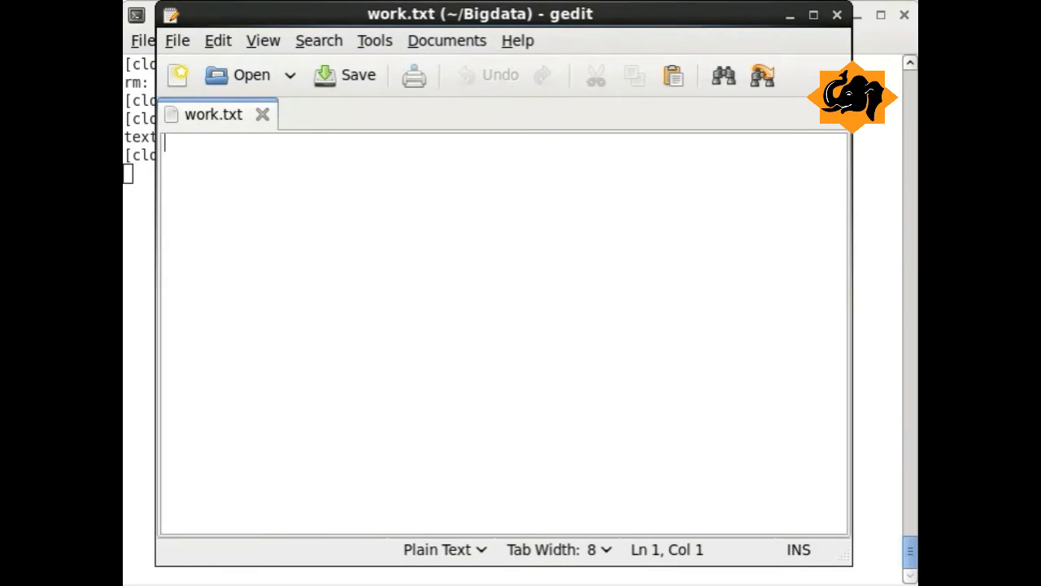
{"action": "mouse_move", "coordinate": [258, 195]}
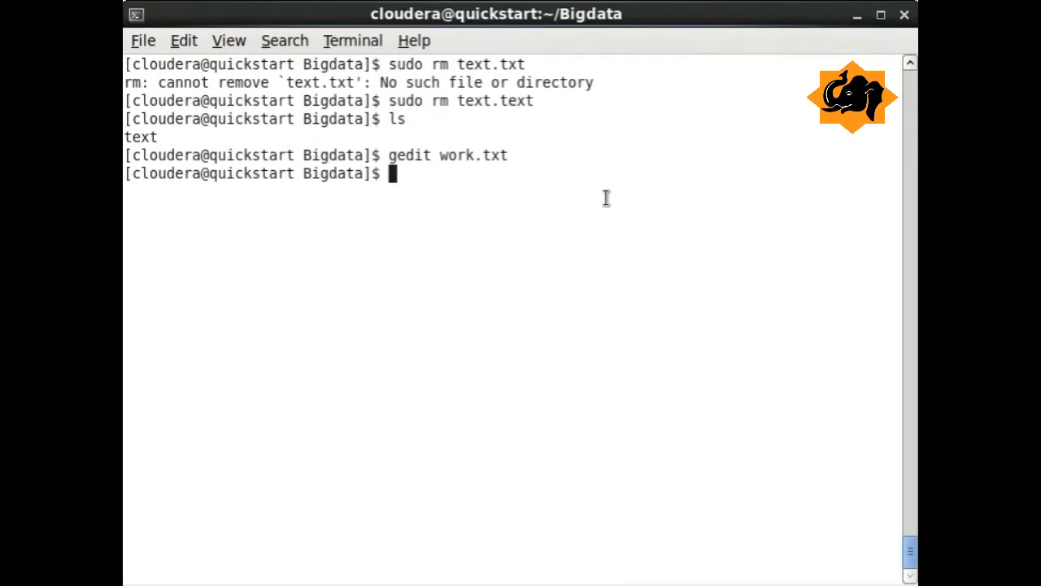
Show work.txt, inspect student with stat and wc, and chown it to cloudera
{"action": "type", "text": "cat"}
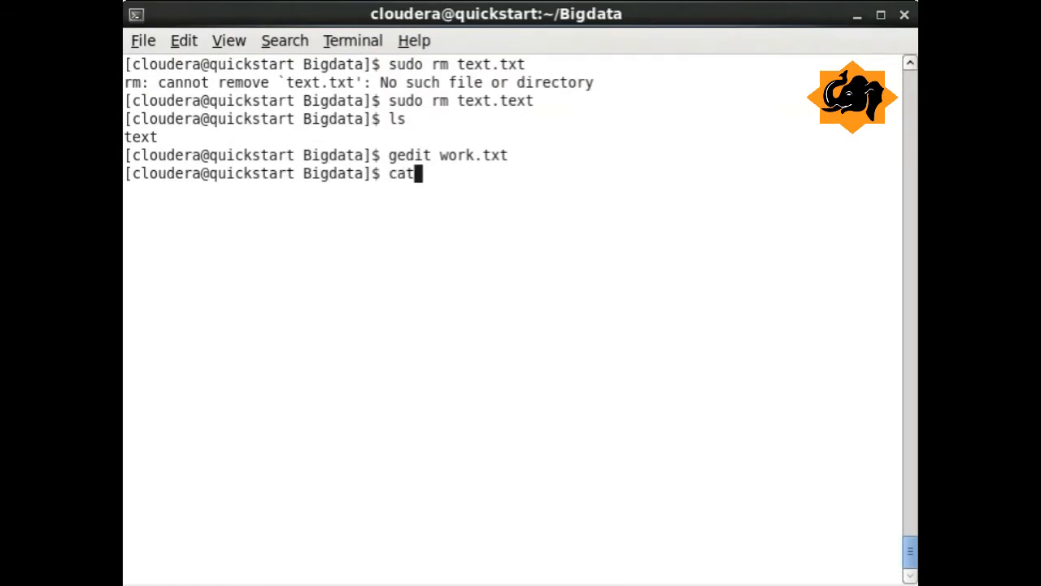
{"action": "type", "text": "work.txt"}
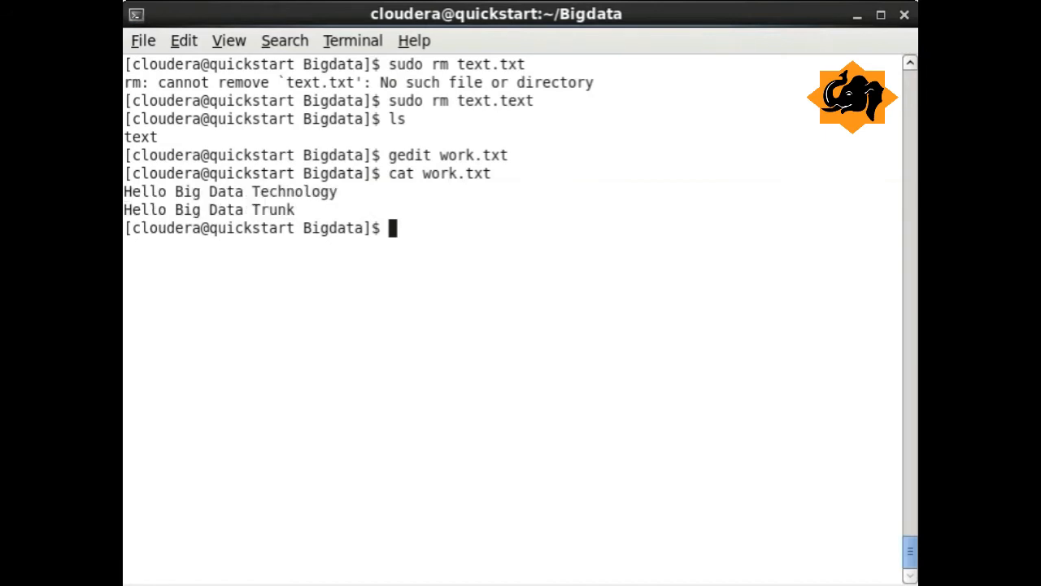
{"action": "mouse_move", "coordinate": [393, 277]}
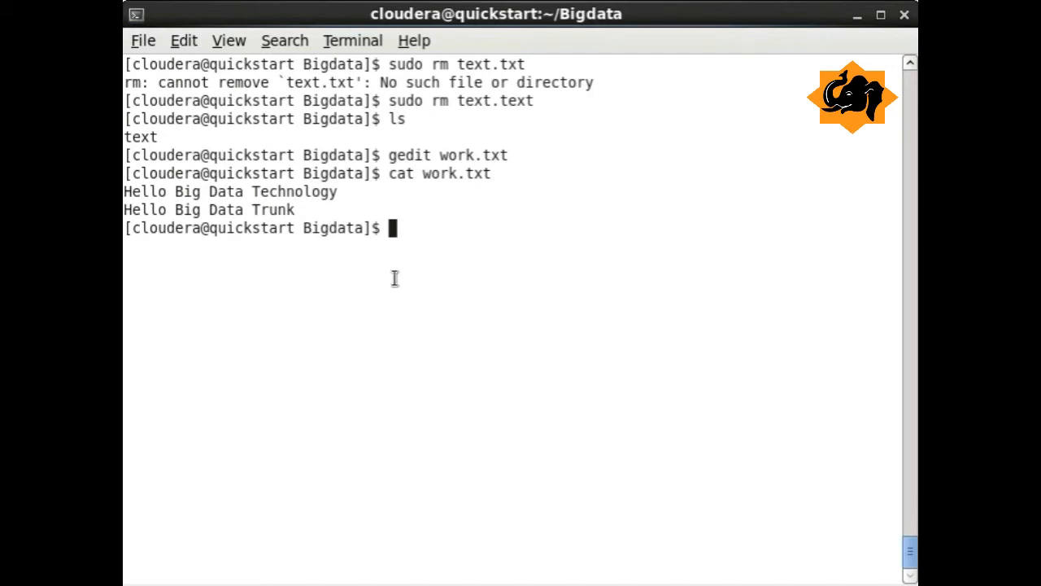
{"action": "type", "text": "stat /home/cloudera/WORK/student"}
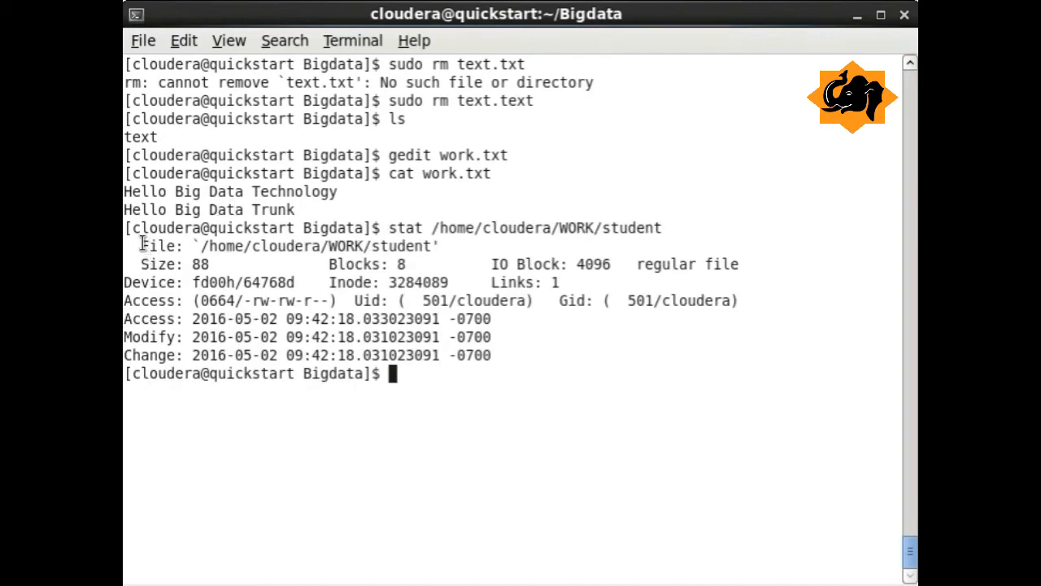
{"action": "left_click_drag", "start_coordinate": [140, 246], "coordinate": [553, 263]}
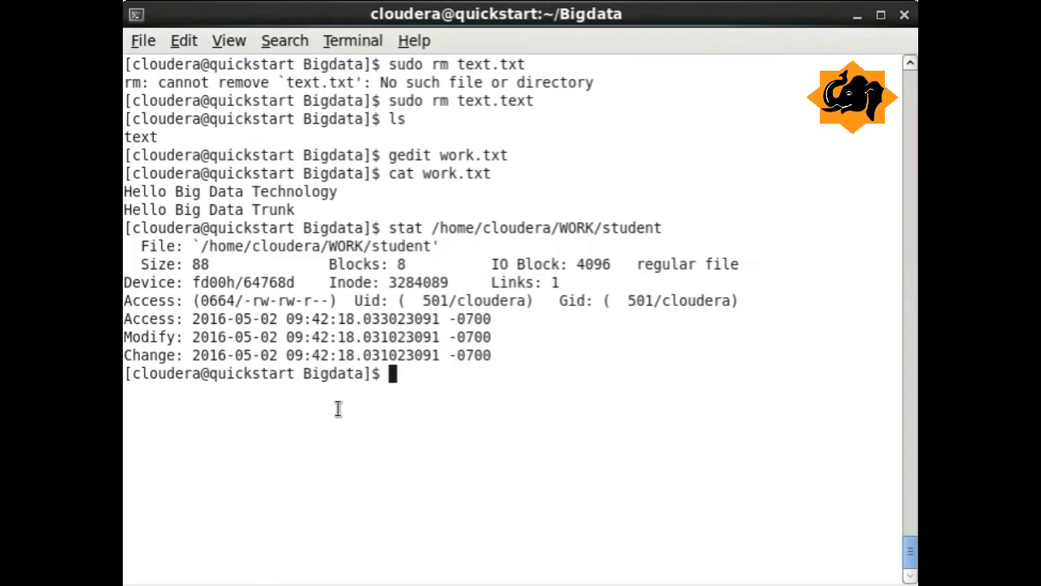
{"action": "type", "text": "wc /home/cloudera/WORK/student"}
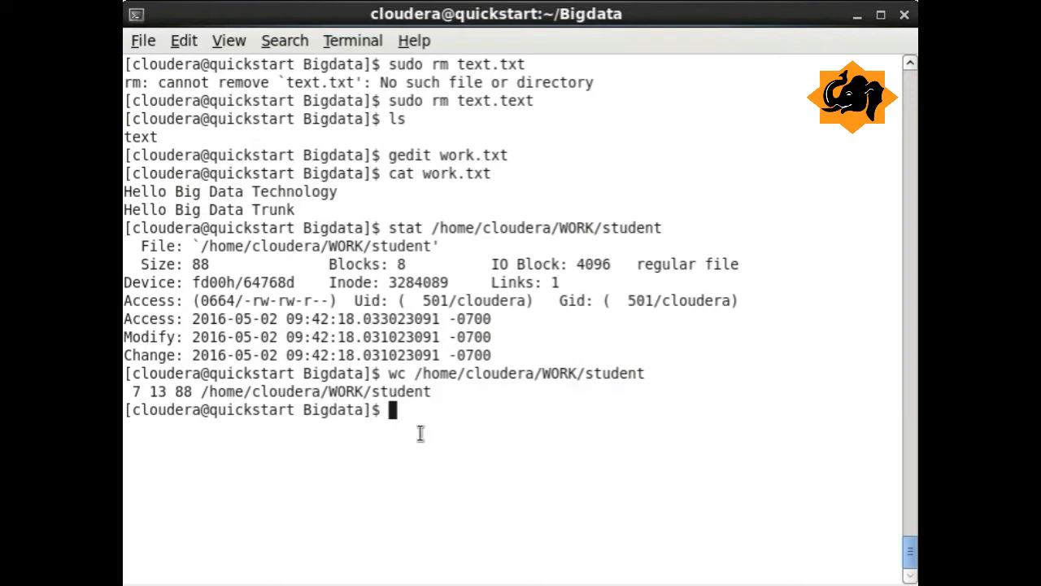
{"action": "type", "text": "chown cloudera /home/cloudera/WORK/student"}
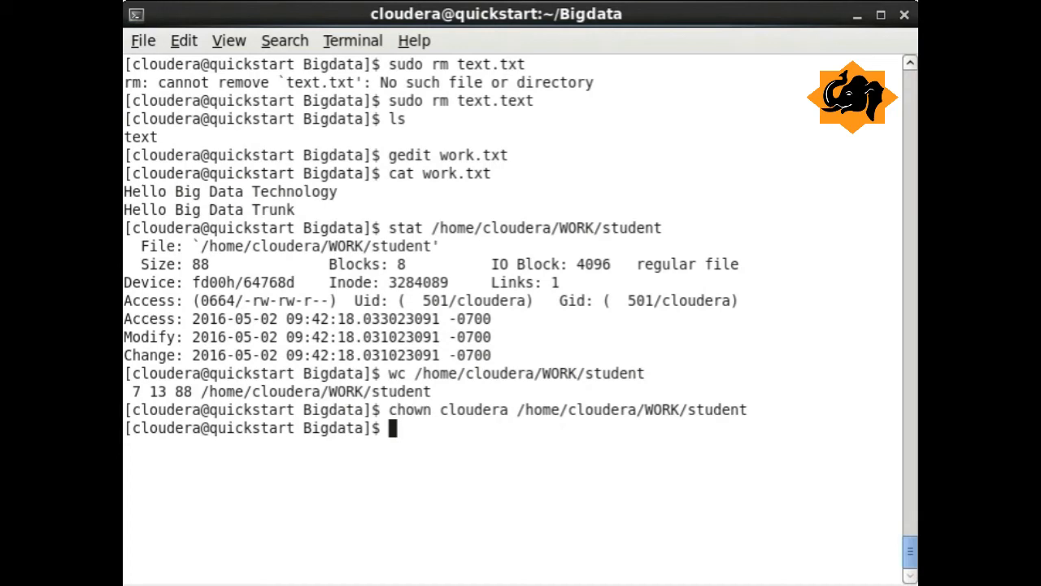
{"action": "mouse_move", "coordinate": [396, 445]}
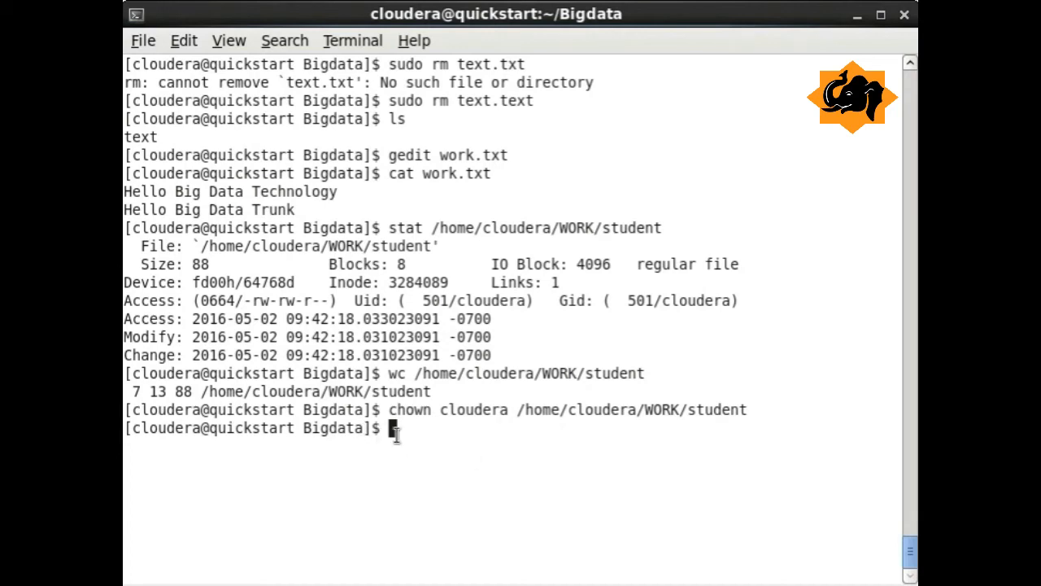
Try chgrp admin, chmod student to 775 with sudo, run ifconfig, then clear
{"action": "type", "text": "chgrp admin /home/cloudera/WORK/student"}
{"action": "type", "text": "cd"}
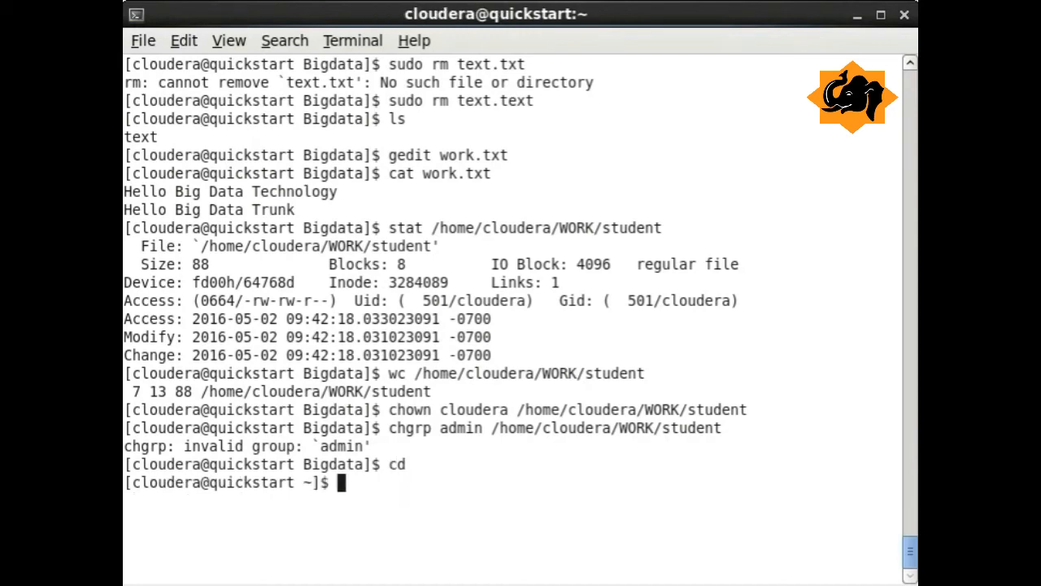
{"action": "type", "text": "sudo chmod 775 /home/cloudera/WORK/student"}
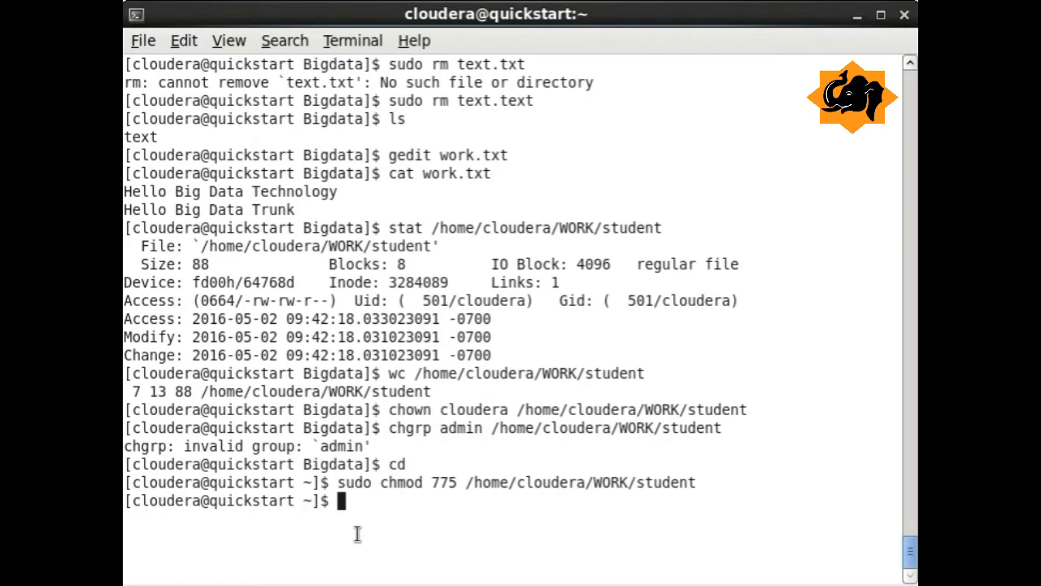
{"action": "type", "text": "ifconfig"}
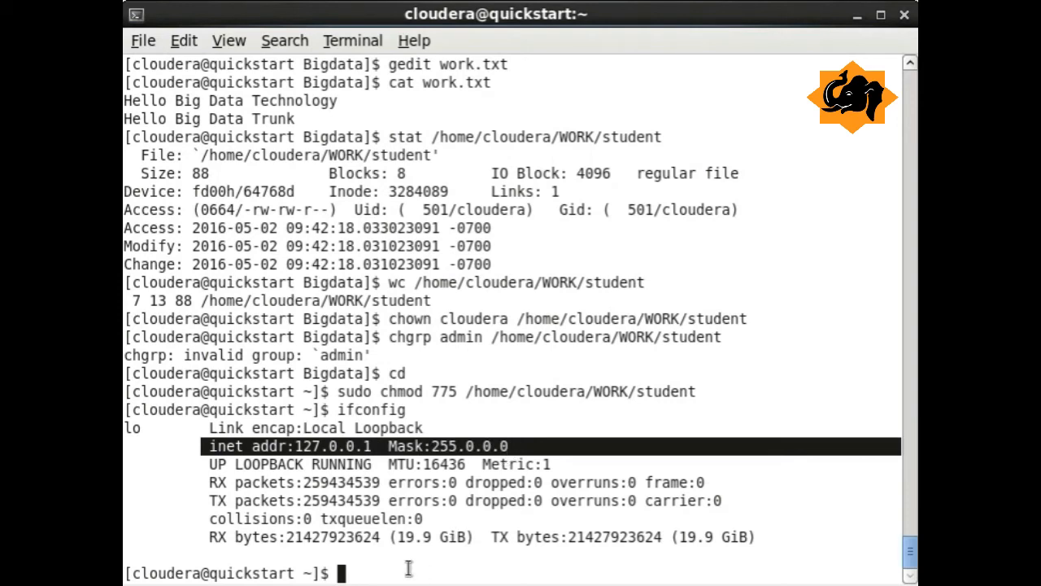
{"action": "type", "text": "cle"}
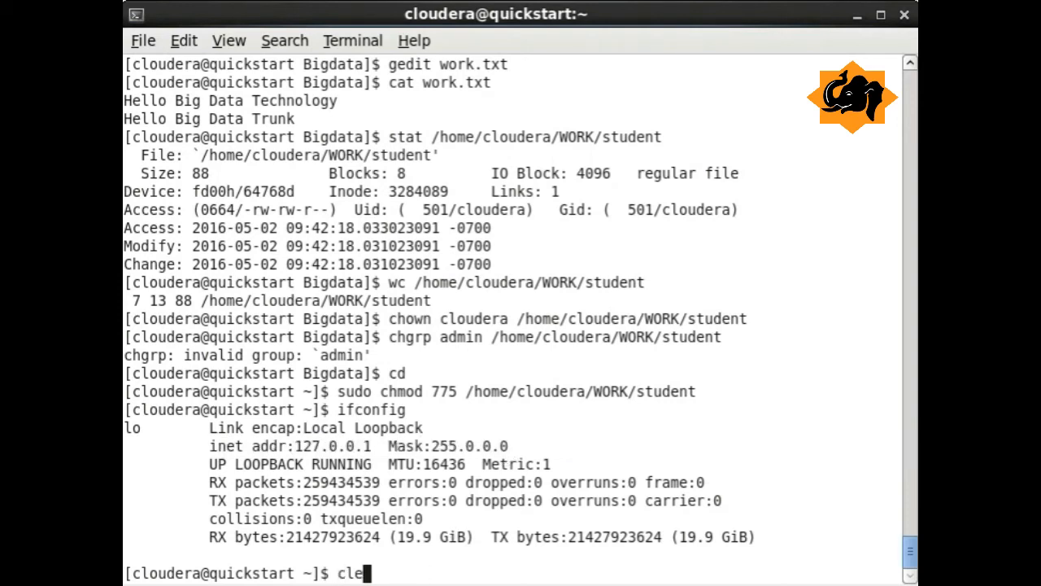
{"action": "key", "text": "Return"}
{"action": "type", "text": "ps"}
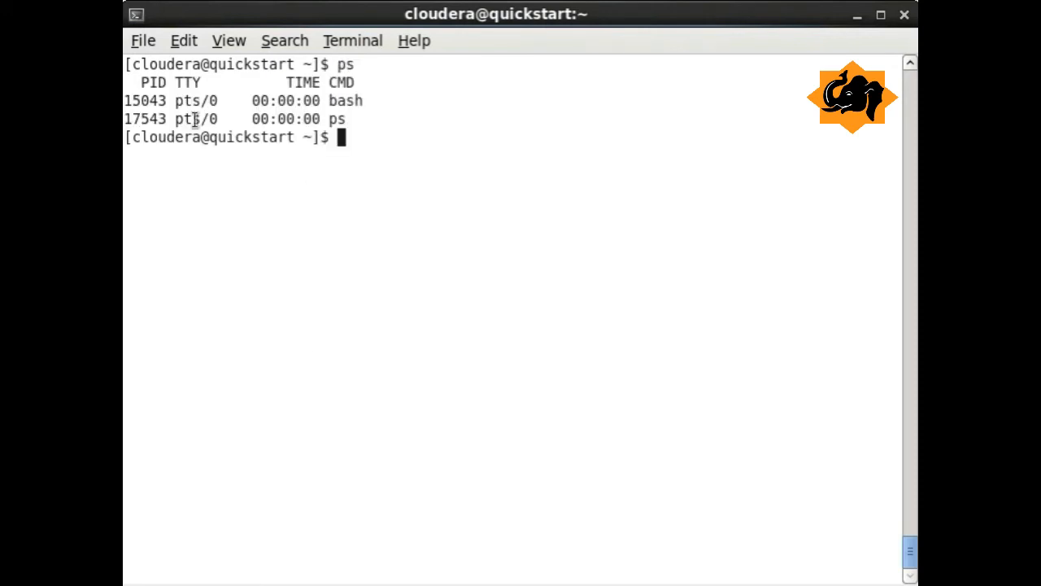
Attempt a new cloudera password (rejected as username-based), then run sudo chattr +i on WORK/student
{"action": "left_click_drag", "start_coordinate": [142, 82], "coordinate": [346, 119]}
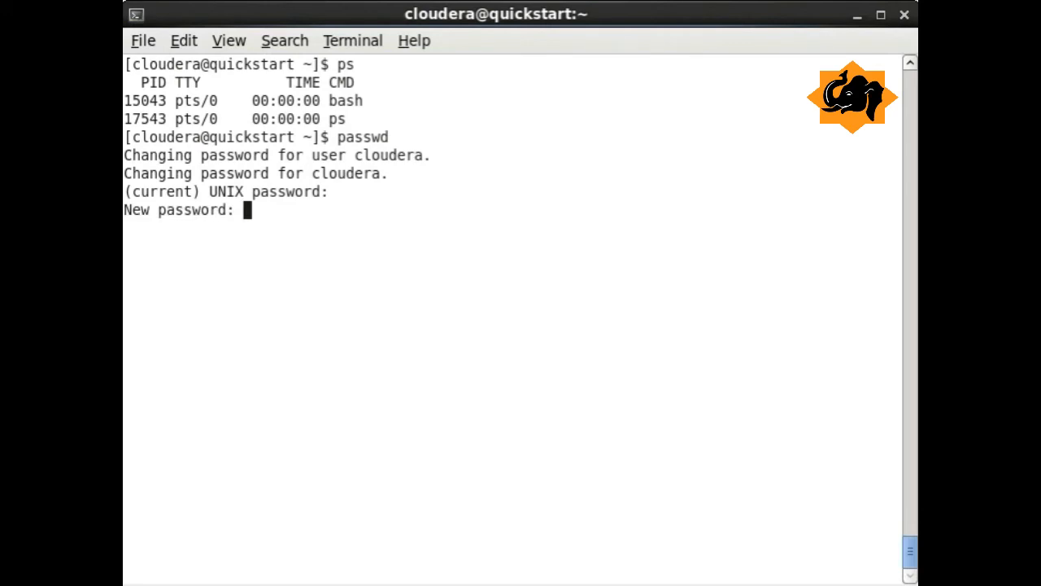
{"action": "key", "text": "Return"}
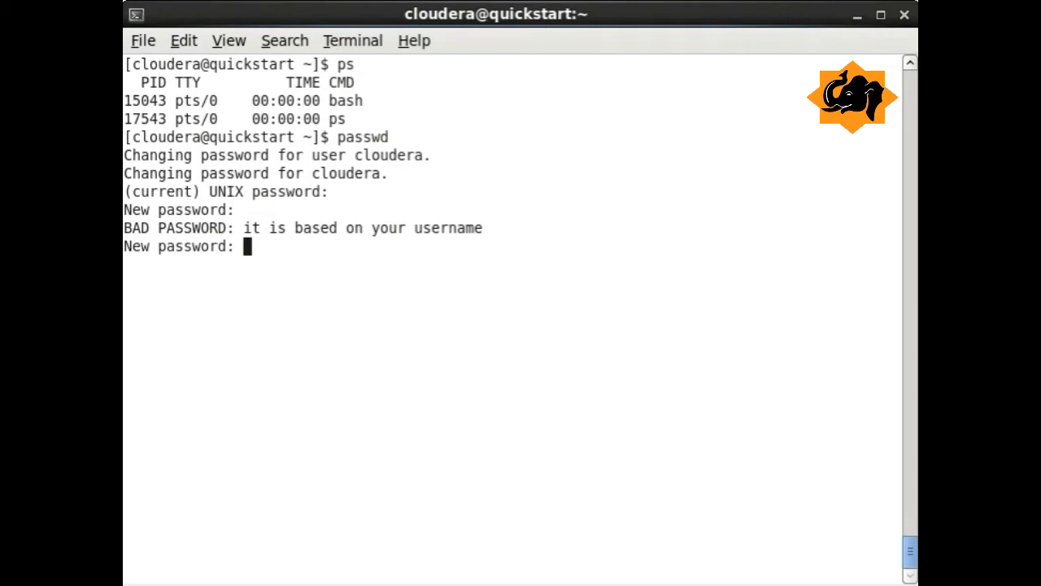
{"action": "key", "text": "Return"}
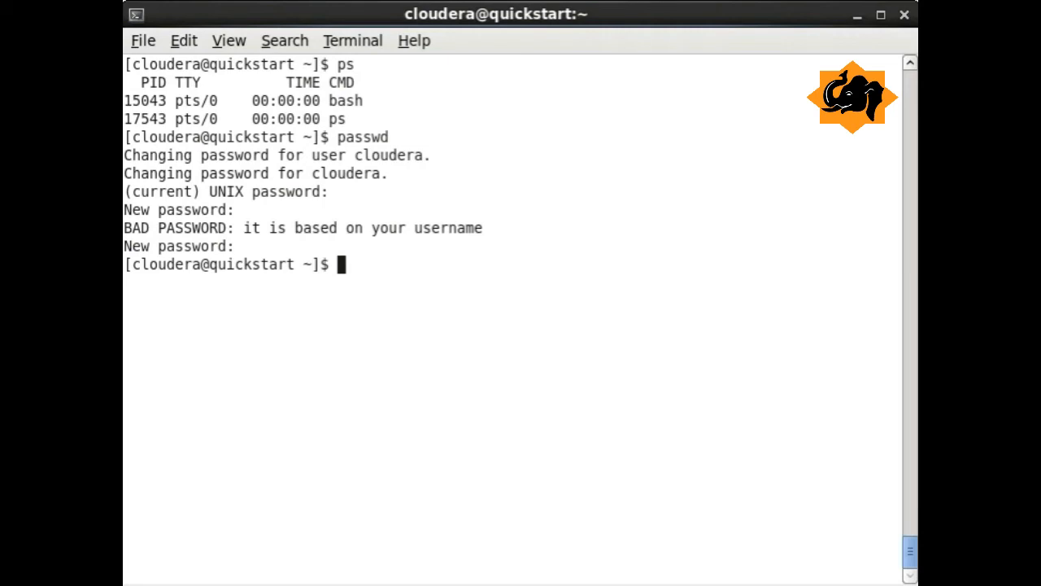
{"action": "mouse_move", "coordinate": [379, 343]}
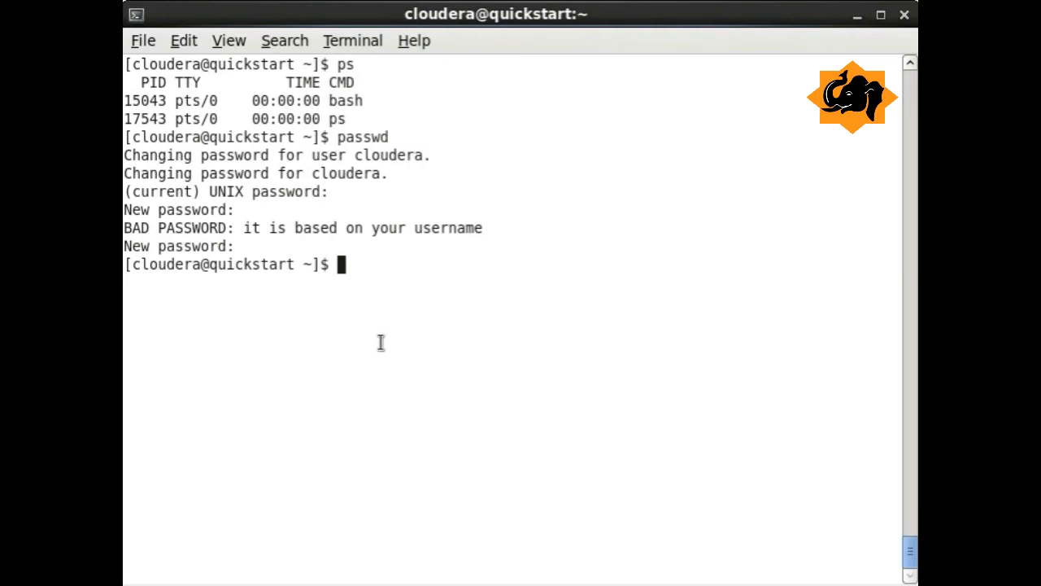
{"action": "type", "text": "sudo chattr +i /home/cloudera/WORK/student"}
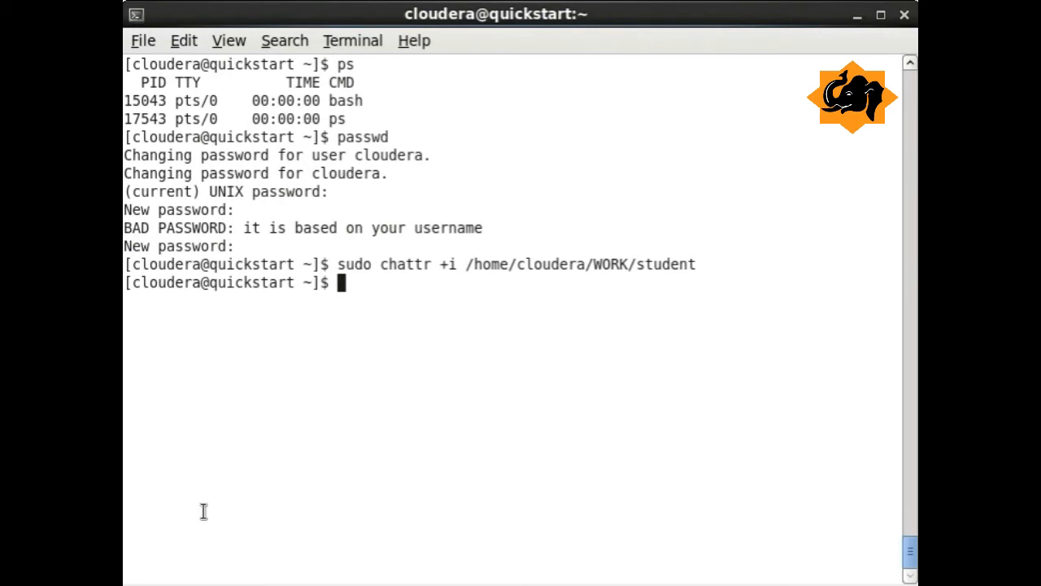
Tail WORK/student, grep its 'Tom' line, preview sed 's/unix/linux/', then clear the screen
{"action": "type", "text": "tail /home/cloudera/WORK/student"}
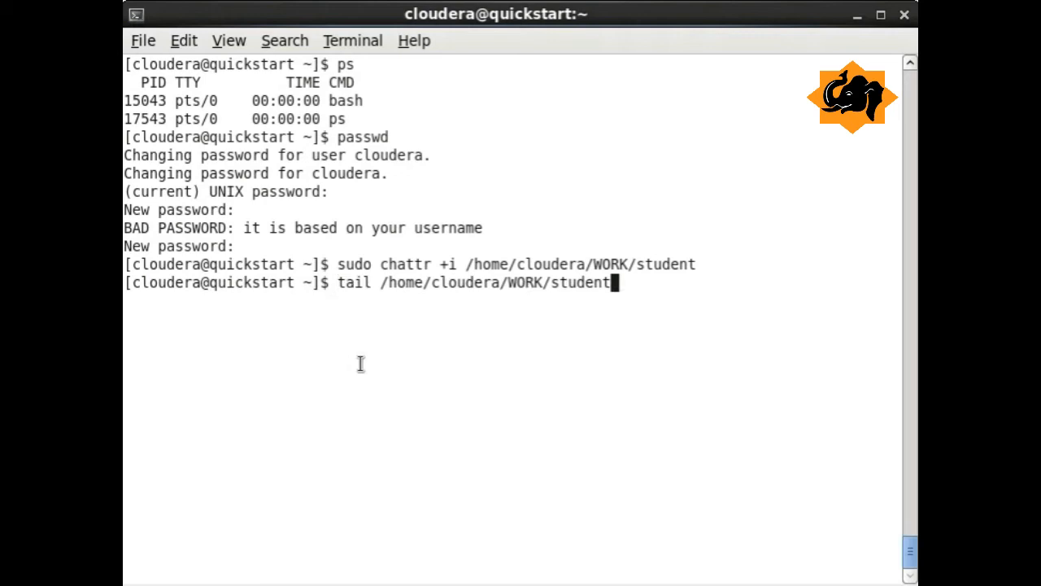
{"action": "key", "text": "Return"}
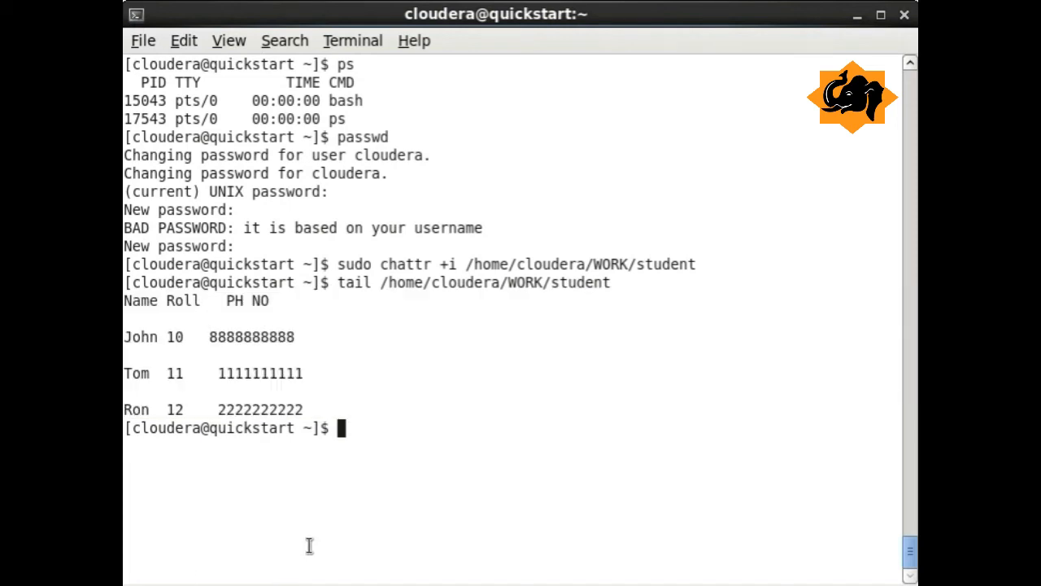
{"action": "type", "text": "grep 'Tom' /home/cloudera/WORK/student"}
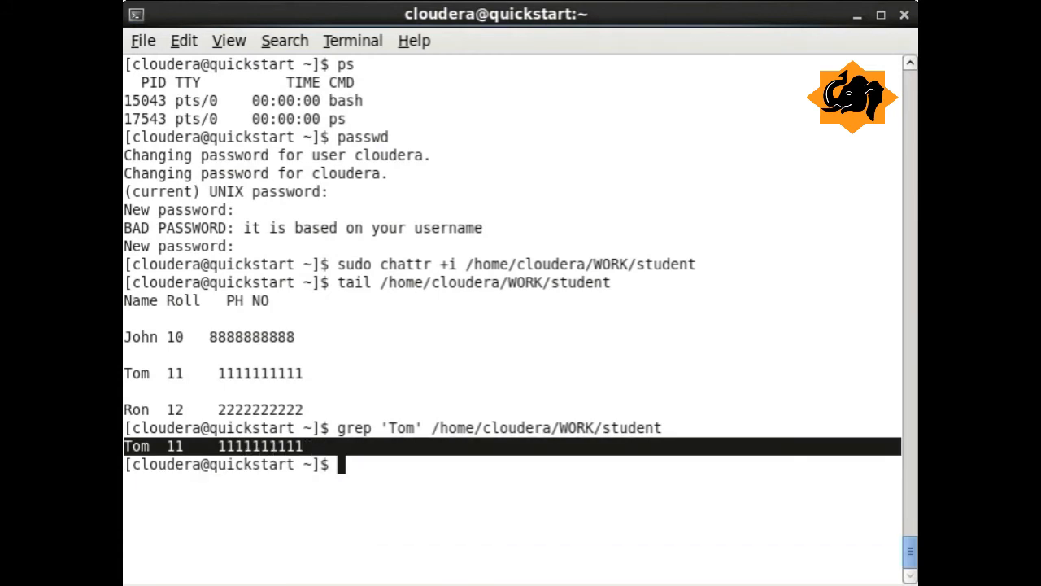
{"action": "mouse_move", "coordinate": [156, 573]}
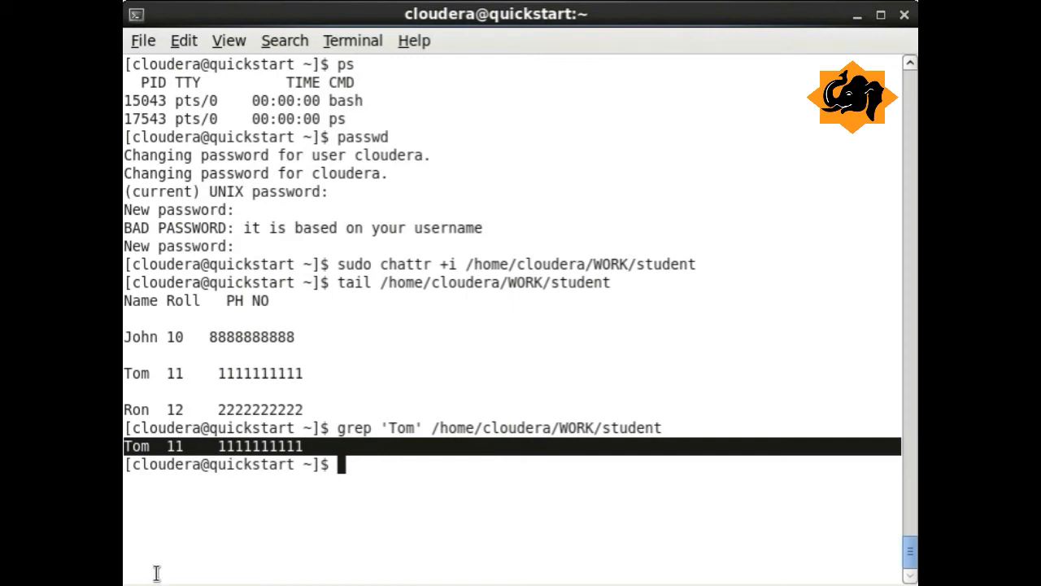
{"action": "type", "text": "sed 's/unix/linux/' /home/cloudera/WORK/student"}
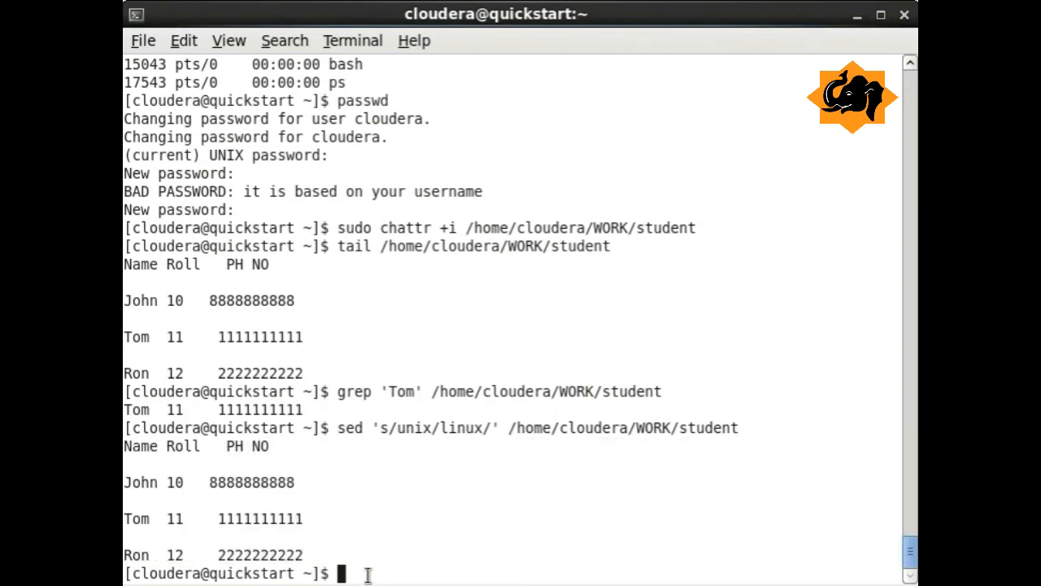
{"action": "type", "text": "cl"}
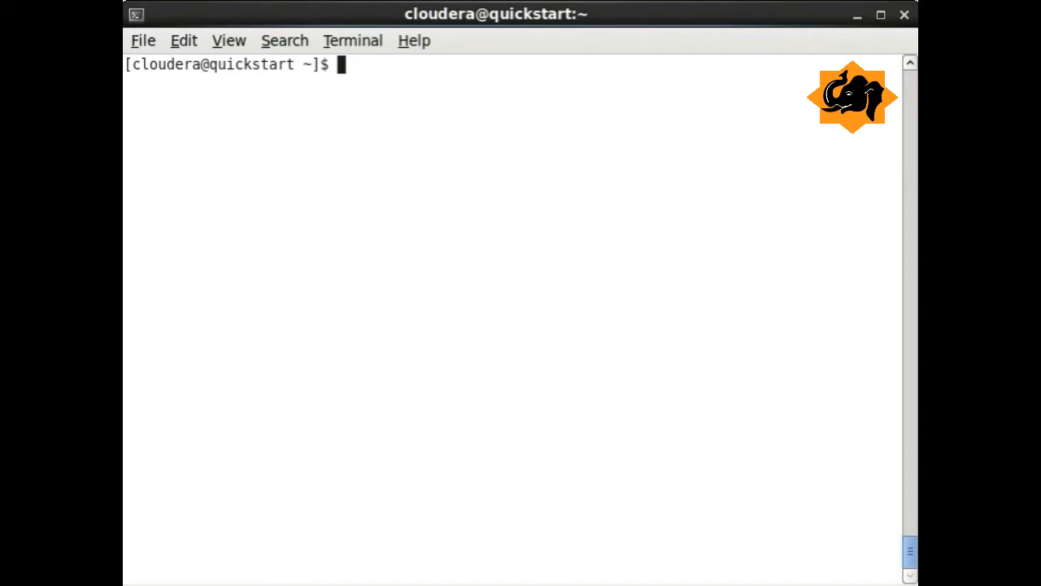
{"action": "mouse_move", "coordinate": [422, 315]}
{"action": "type", "text": "sed 's/unix/linux/g' /home/cloudera/WORK/student"}
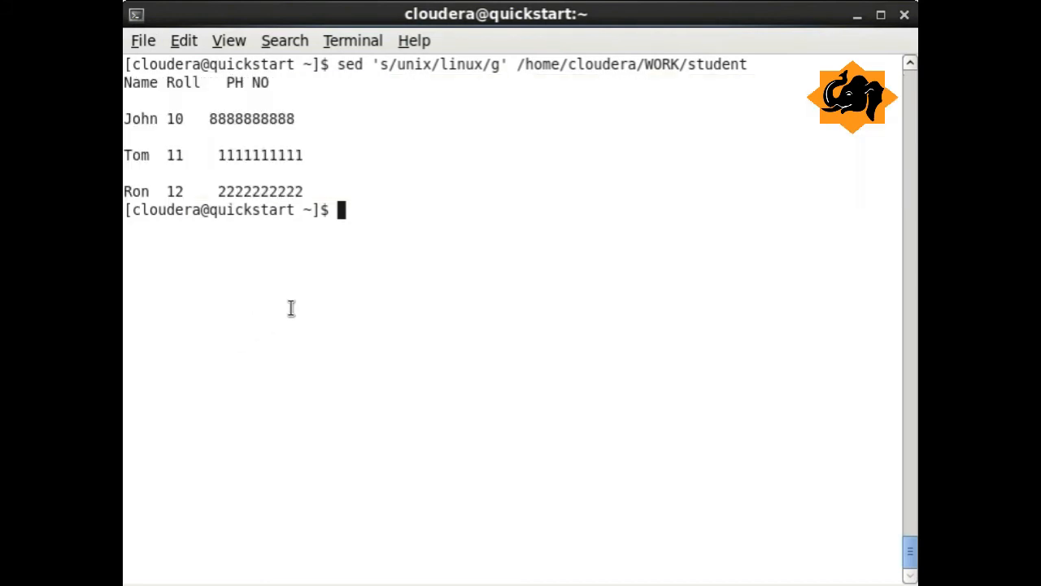
Print WORK/student with head, identify student.txt as ASCII text, and page it with man
{"action": "type", "text": "head /home/cloudera/WORK/student"}
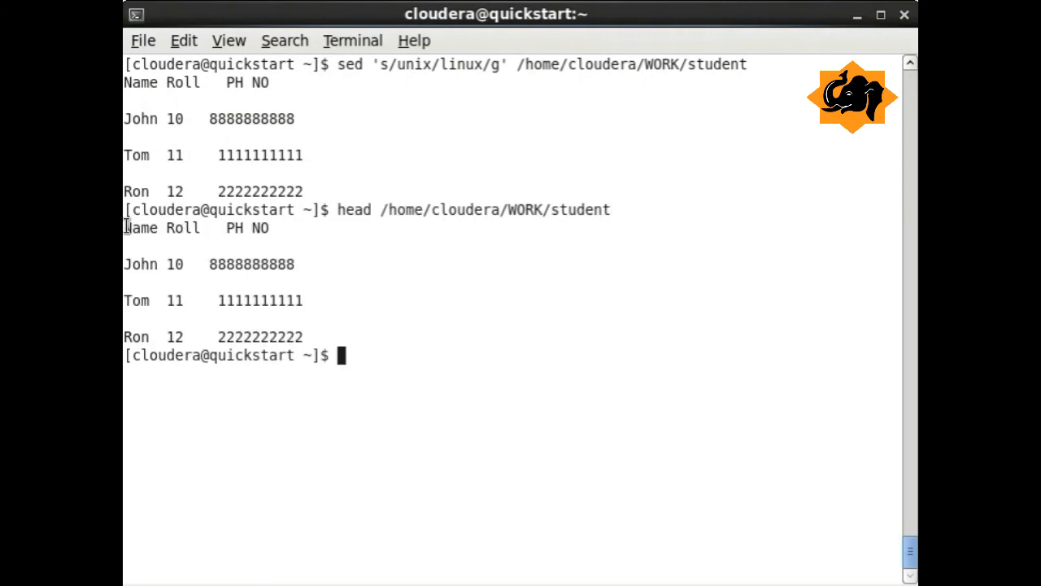
{"action": "left_click_drag", "start_coordinate": [125, 228], "coordinate": [312, 336]}
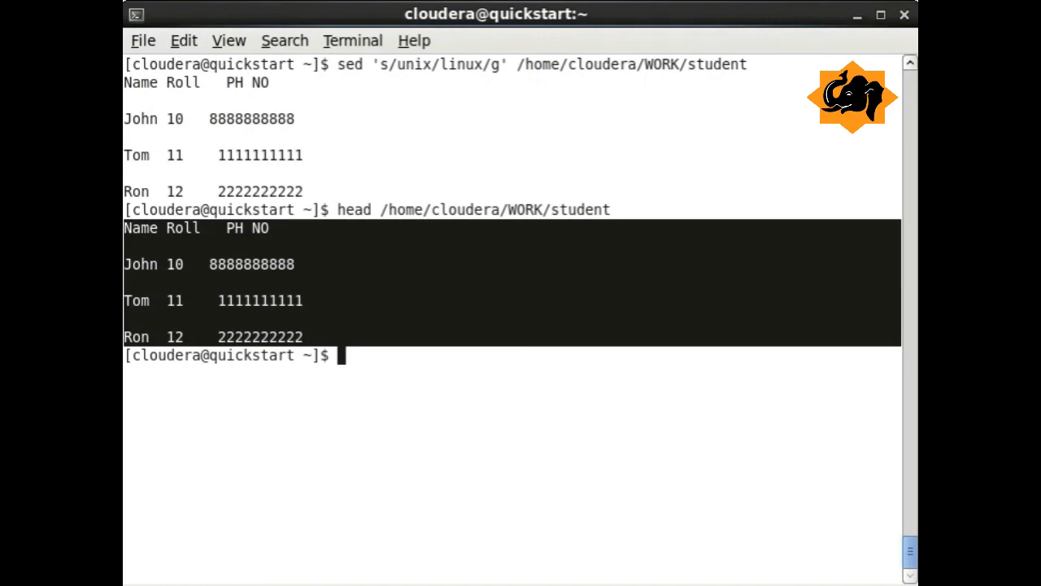
{"action": "mouse_move", "coordinate": [312, 425]}
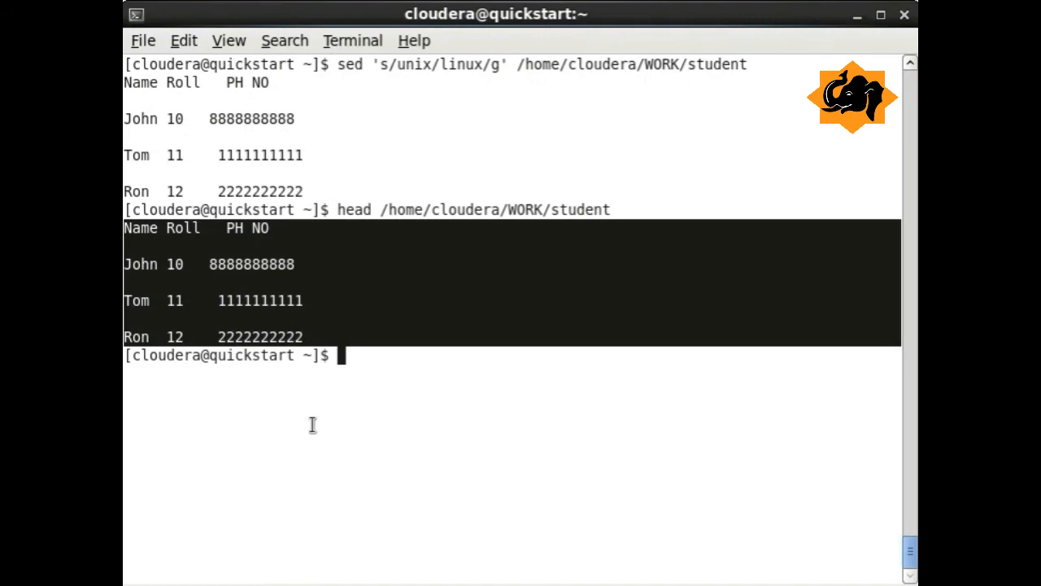
{"action": "type", "text": "file /home/cloudera/student.txt"}
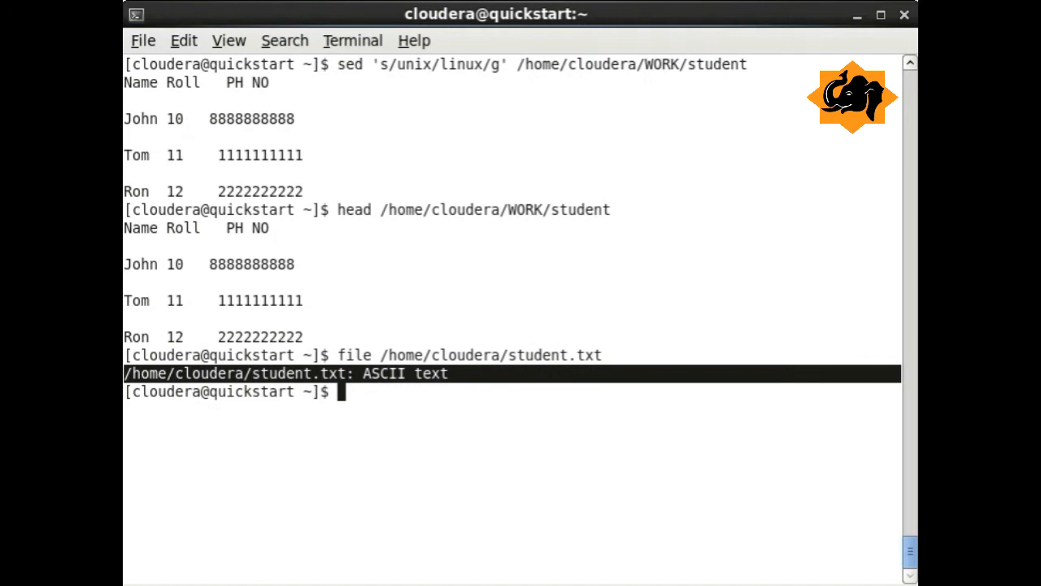
{"action": "type", "text": "man /home/cloudera/student.txt"}
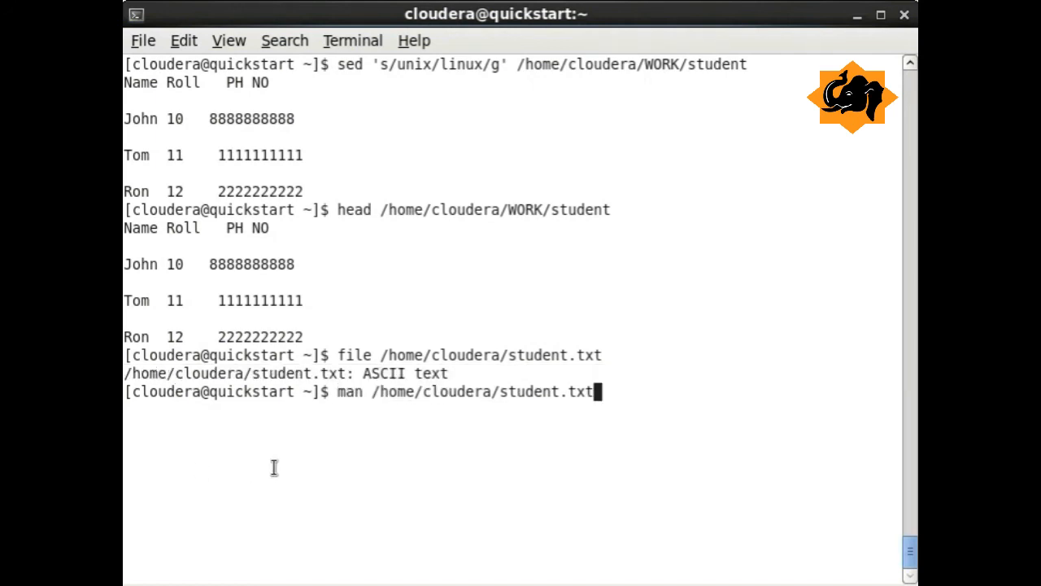
{"action": "key", "text": "Return"}
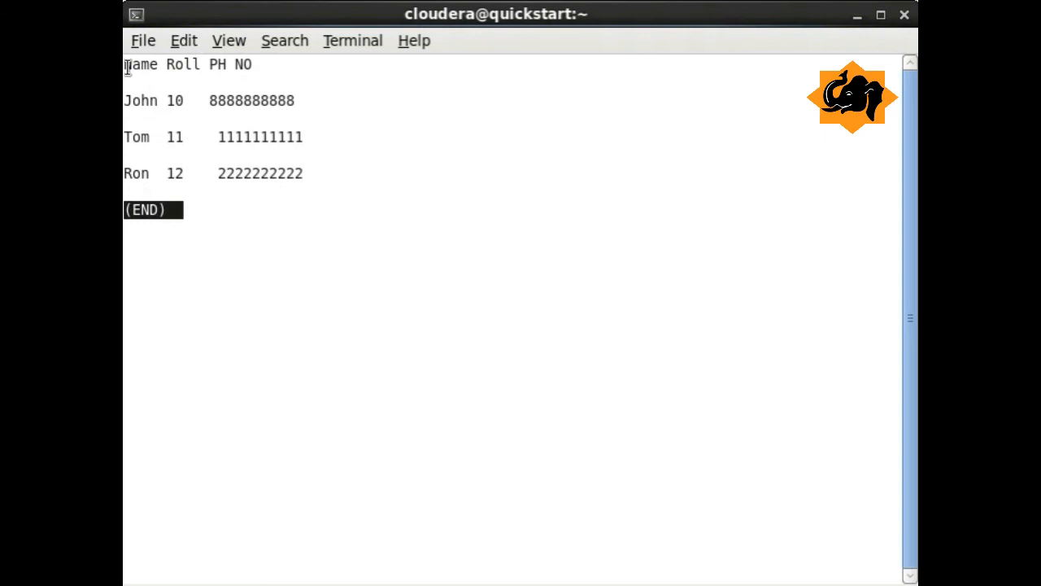